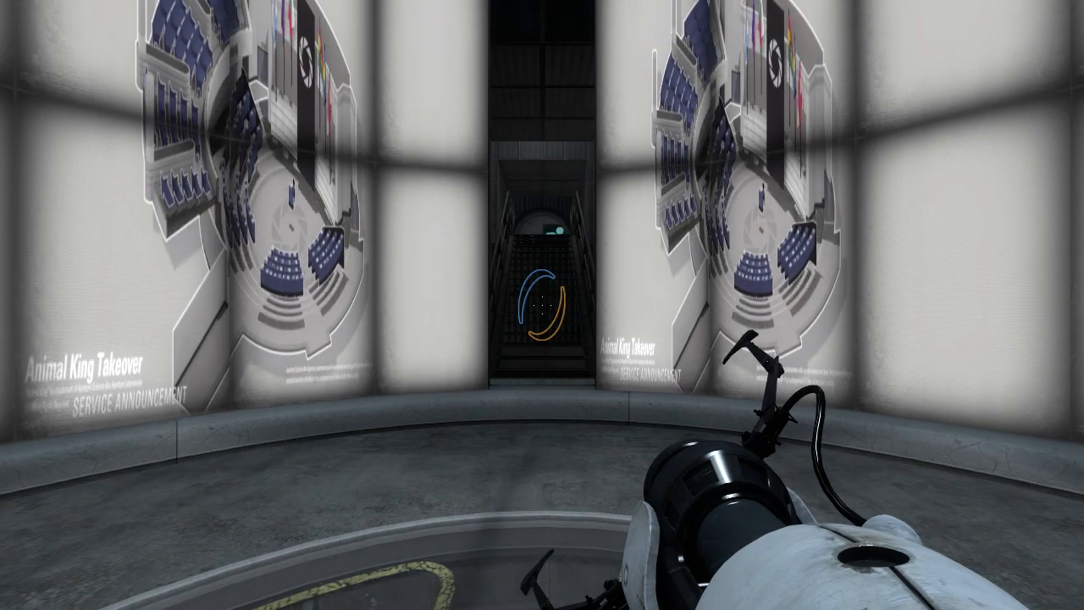
{"action": "mouse_move", "coordinate": [542, 305]}
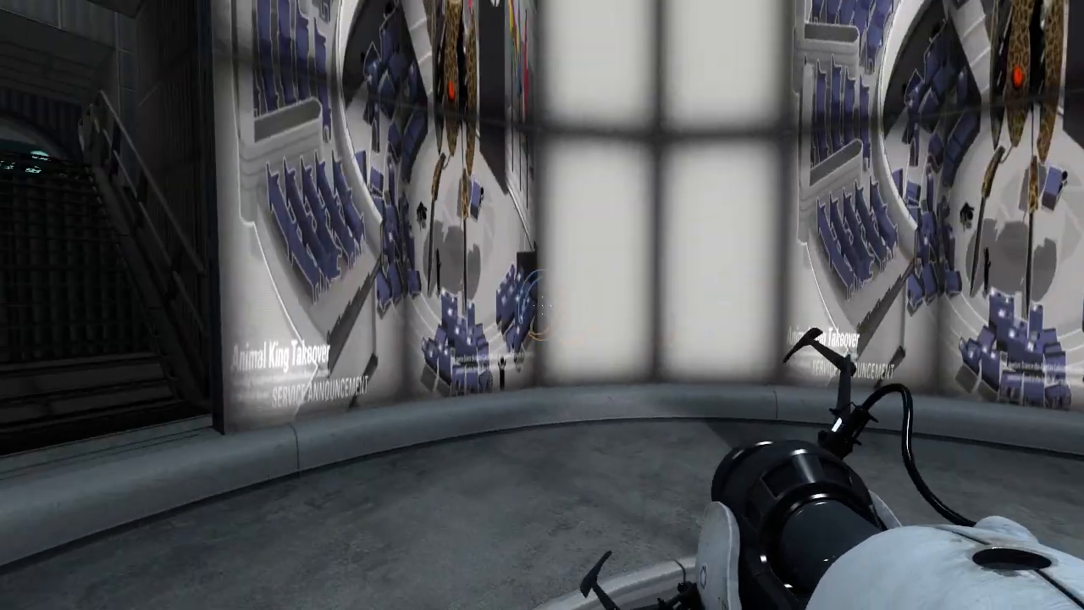
{"action": "mouse_move", "coordinate": [542, 305]}
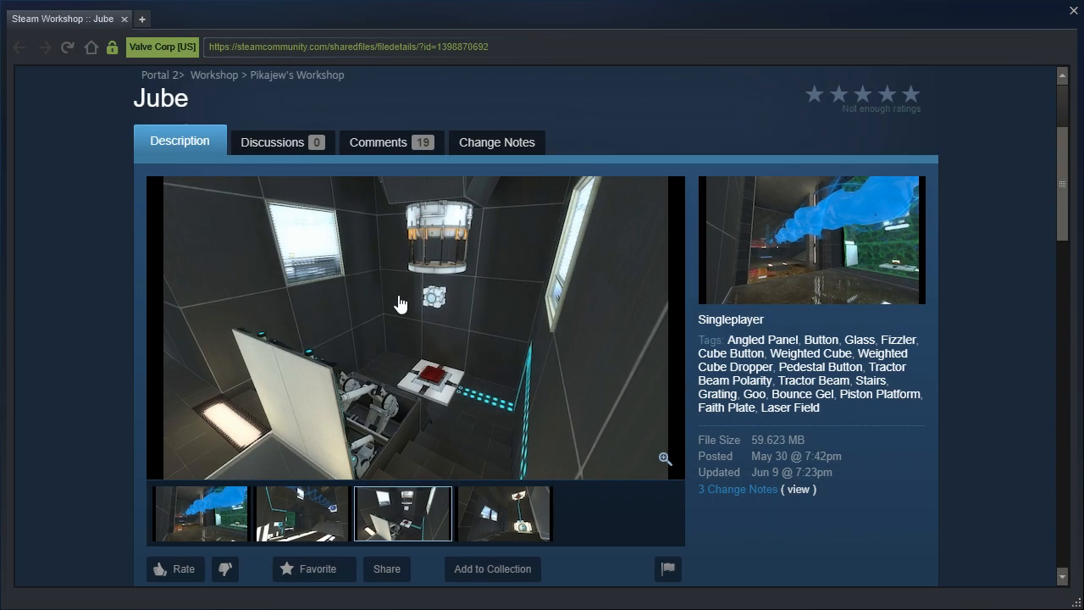
Scroll down through the Jube Workshop page and its full description
{"action": "scroll", "scroll_direction": "down", "scroll_amount": 3}
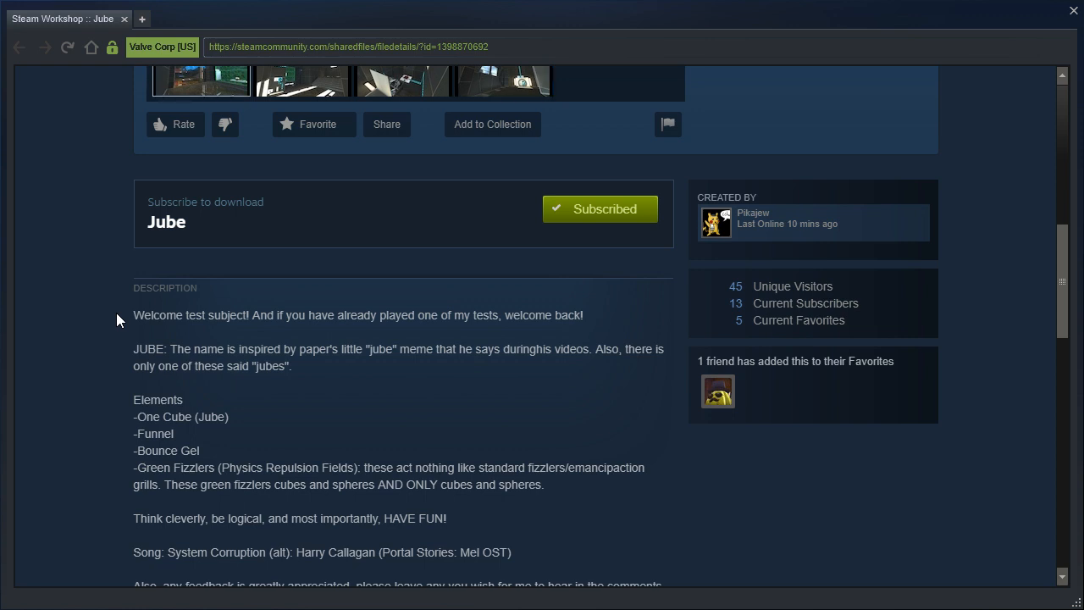
{"action": "scroll", "scroll_direction": "down", "scroll_amount": 3}
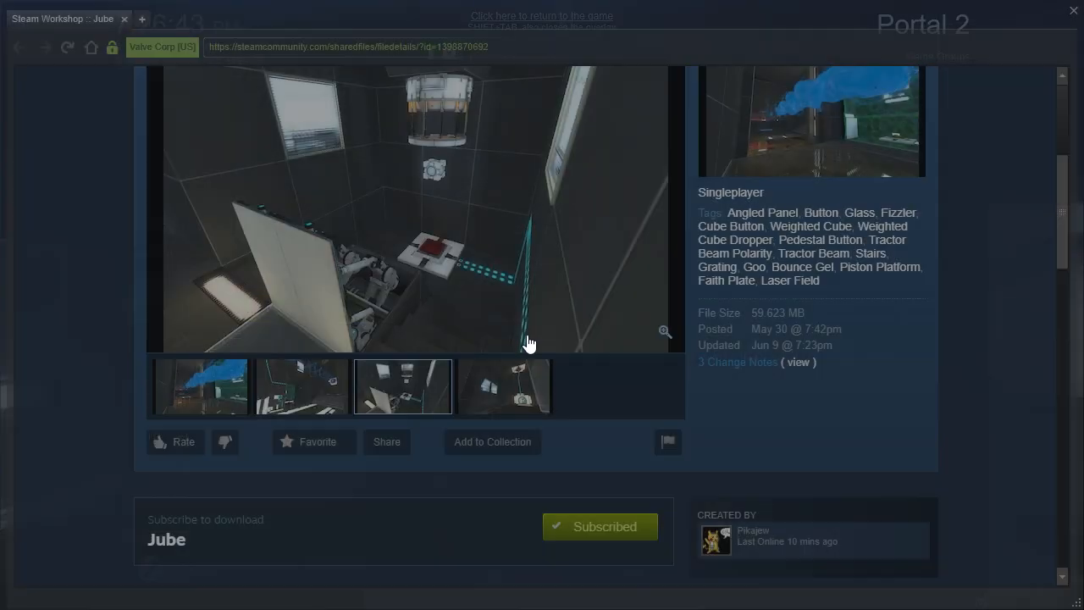
{"action": "scroll", "scroll_direction": "down", "scroll_amount": 3}
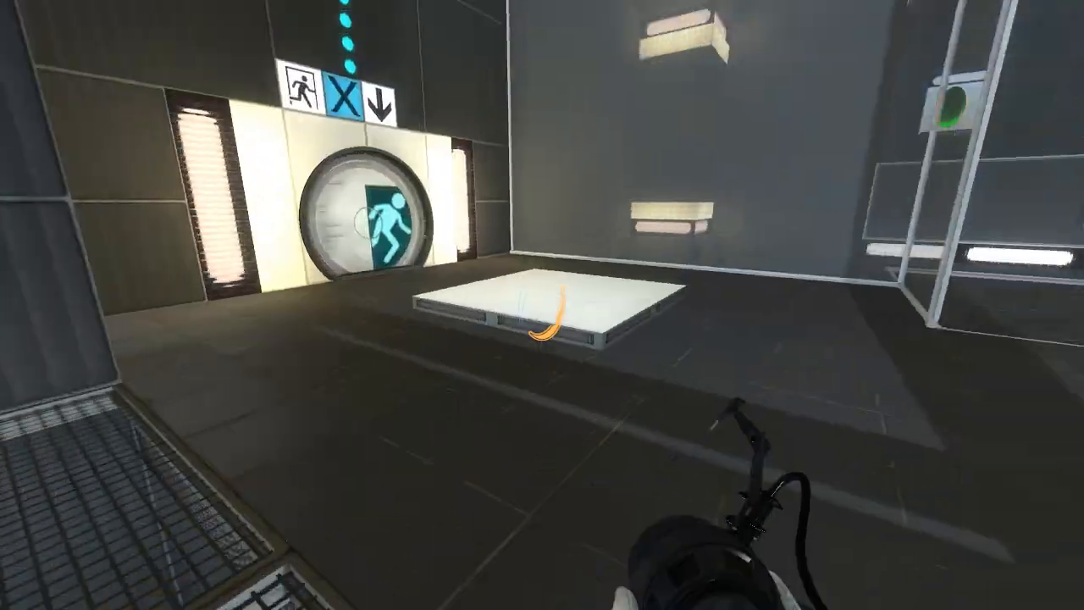
{"action": "mouse_move", "coordinate": [542, 304]}
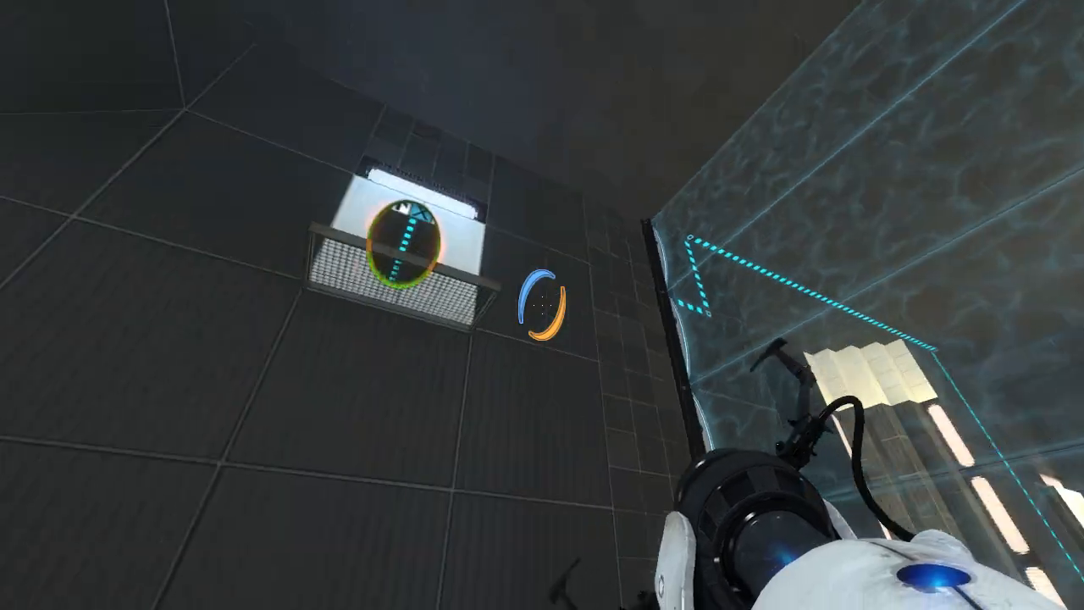
{"action": "mouse_move", "coordinate": [542, 305]}
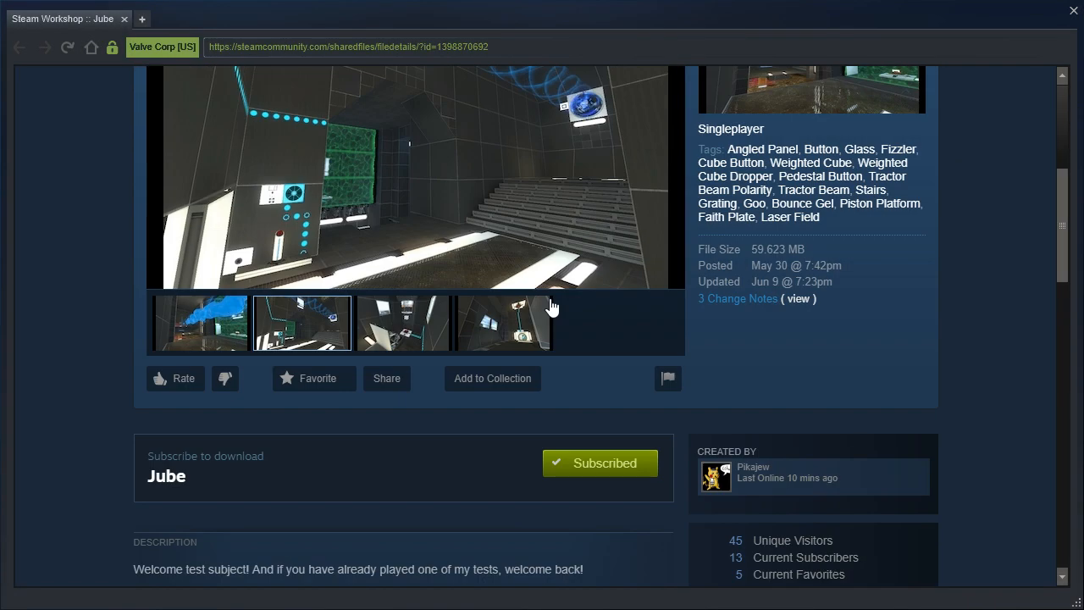
Scroll back up the Jube Workshop page to the screenshots
{"action": "scroll", "scroll_direction": "up", "scroll_amount": 3}
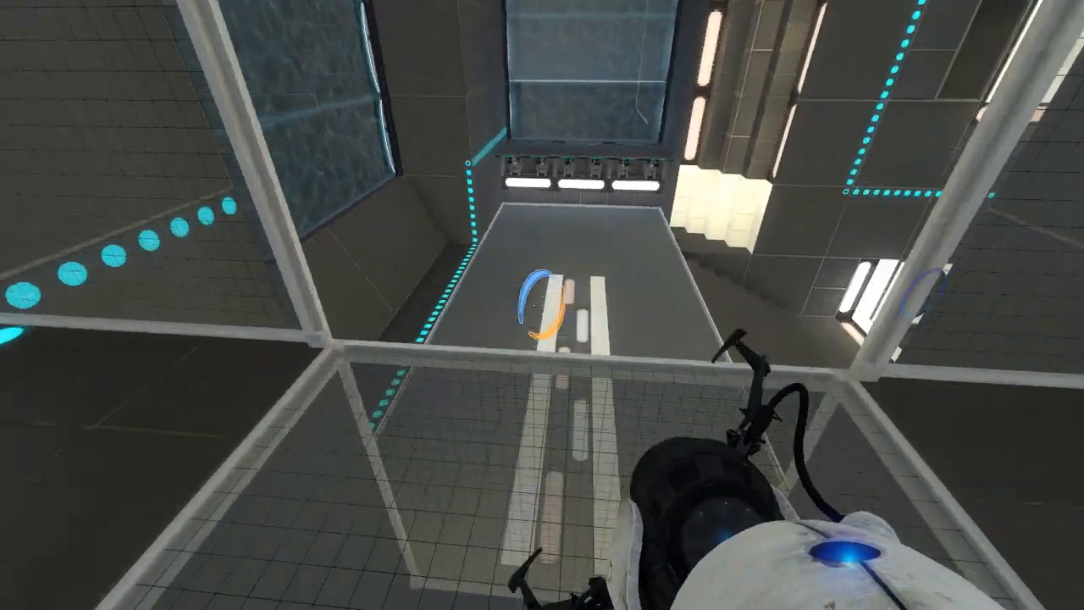
{"action": "mouse_move", "coordinate": [541, 304]}
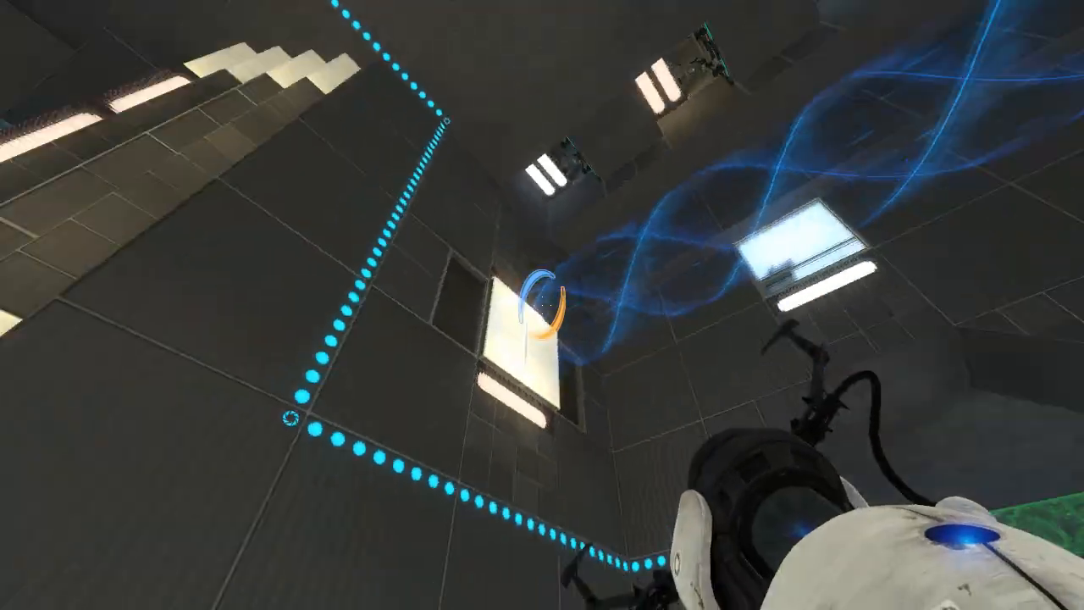
{"action": "mouse_move", "coordinate": [542, 304]}
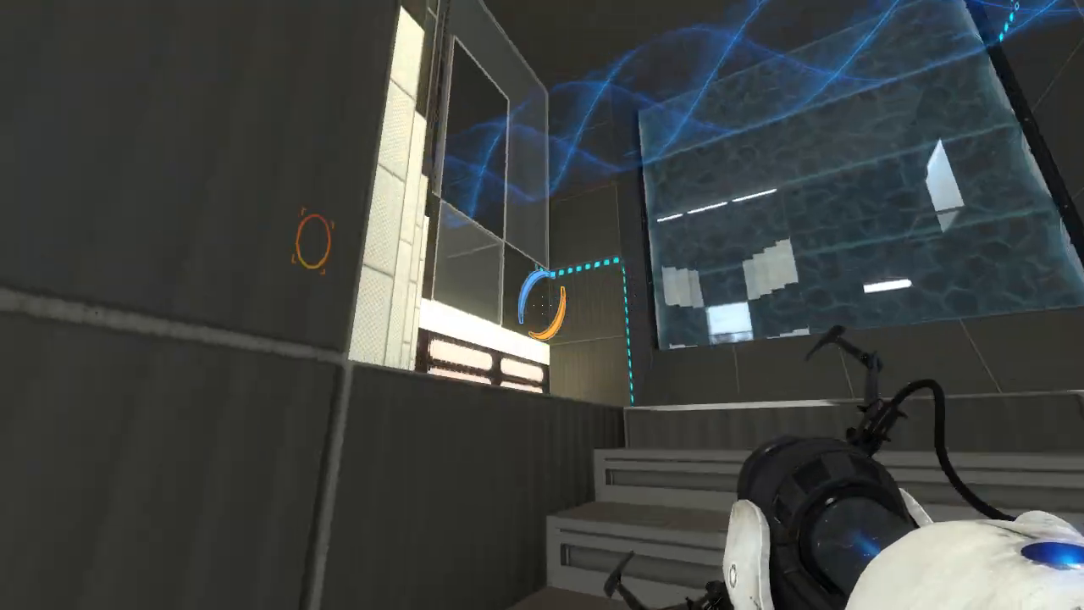
{"action": "mouse_move", "coordinate": [541, 305]}
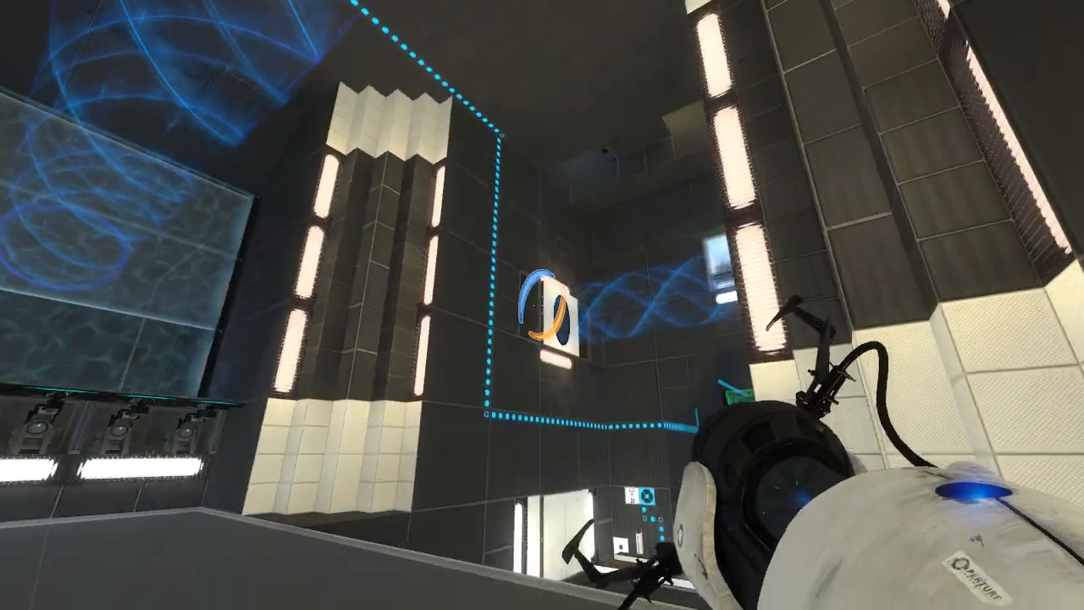
{"action": "mouse_move", "coordinate": [542, 305]}
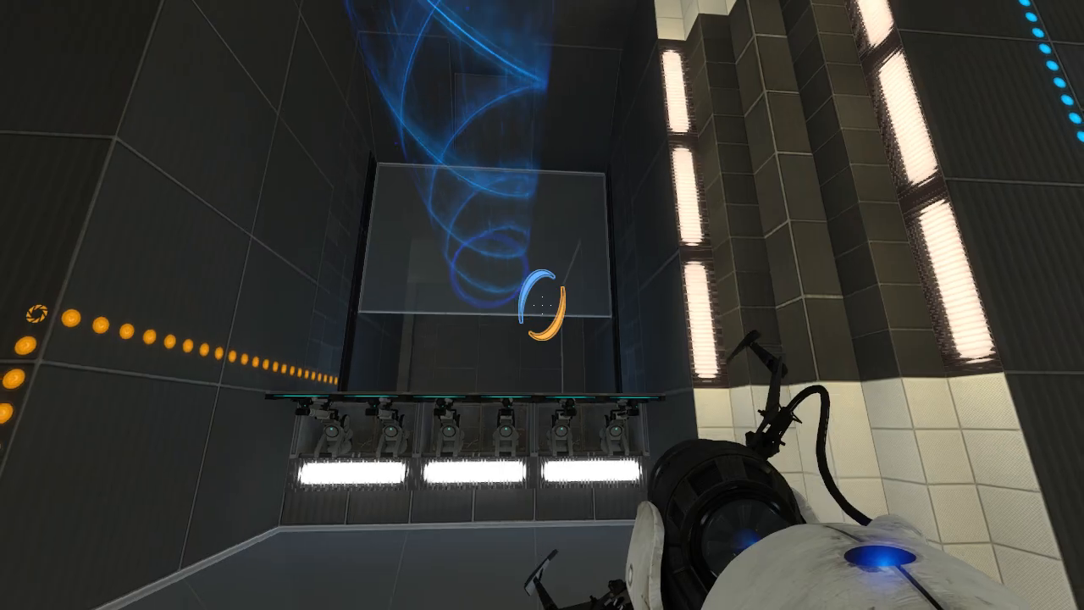
{"action": "mouse_move", "coordinate": [542, 304]}
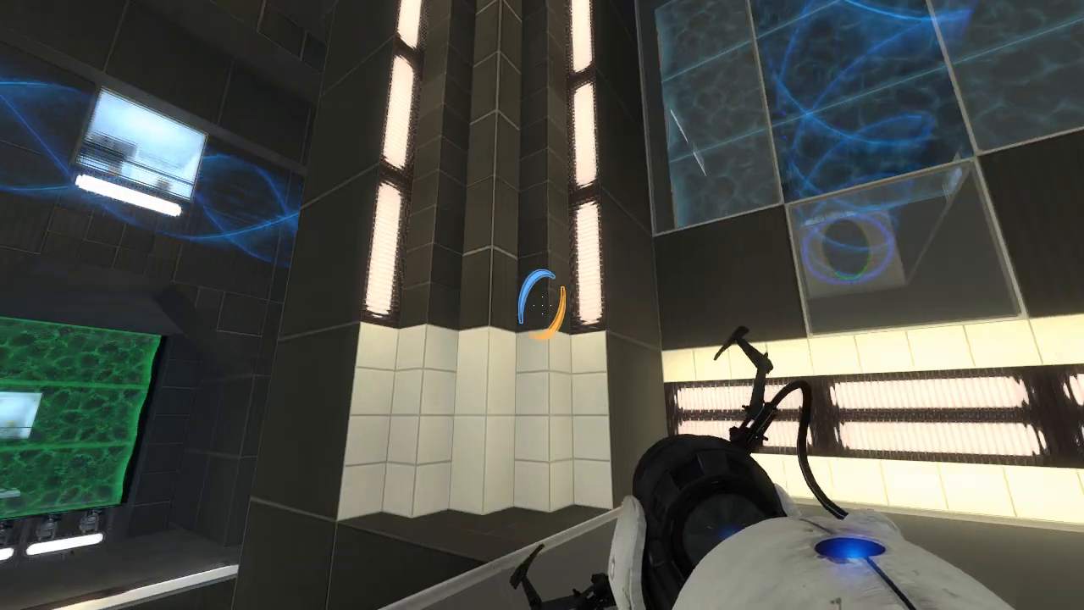
{"action": "mouse_move", "coordinate": [542, 305]}
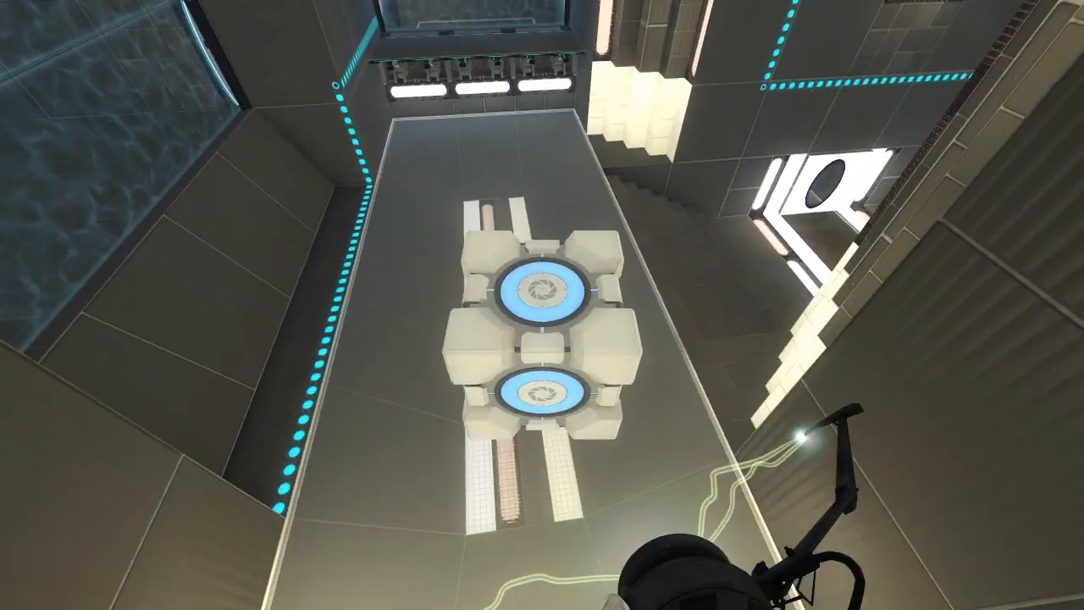
{"action": "mouse_move", "coordinate": [542, 305]}
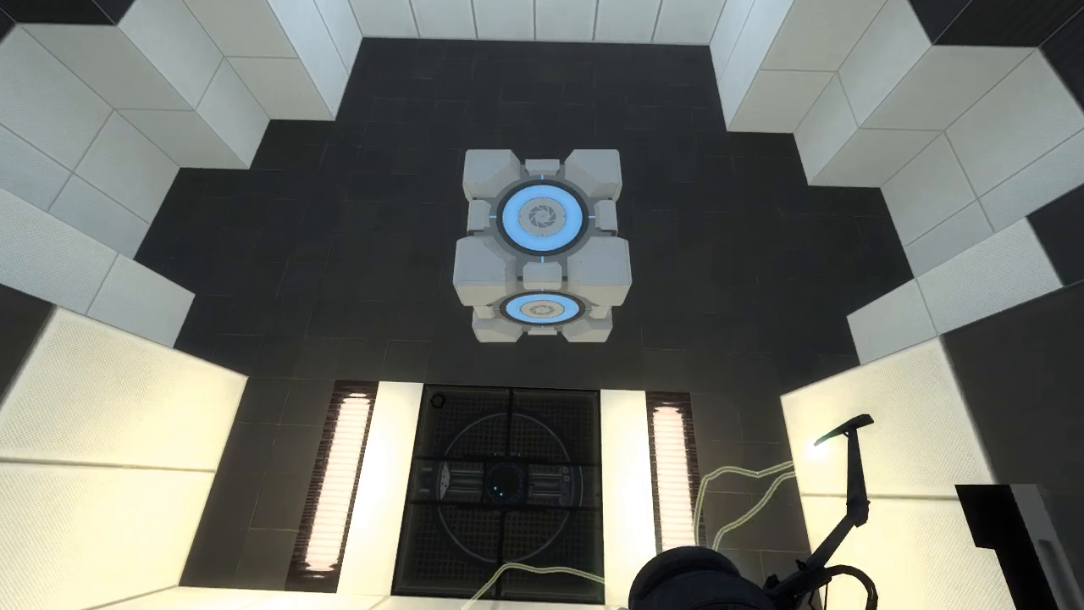
{"action": "mouse_move", "coordinate": [542, 305]}
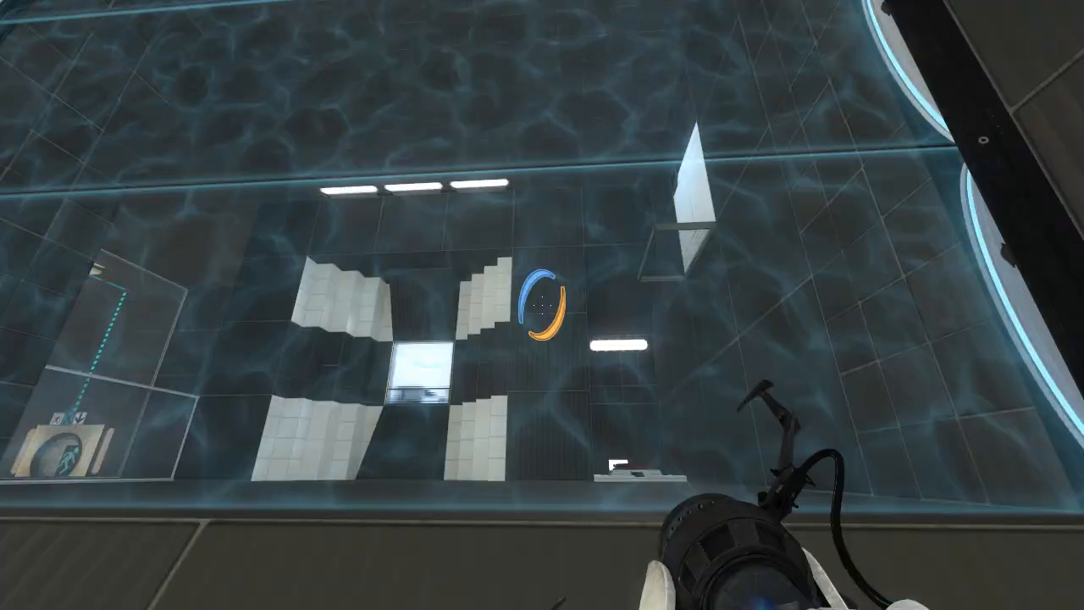
{"action": "mouse_move", "coordinate": [542, 305]}
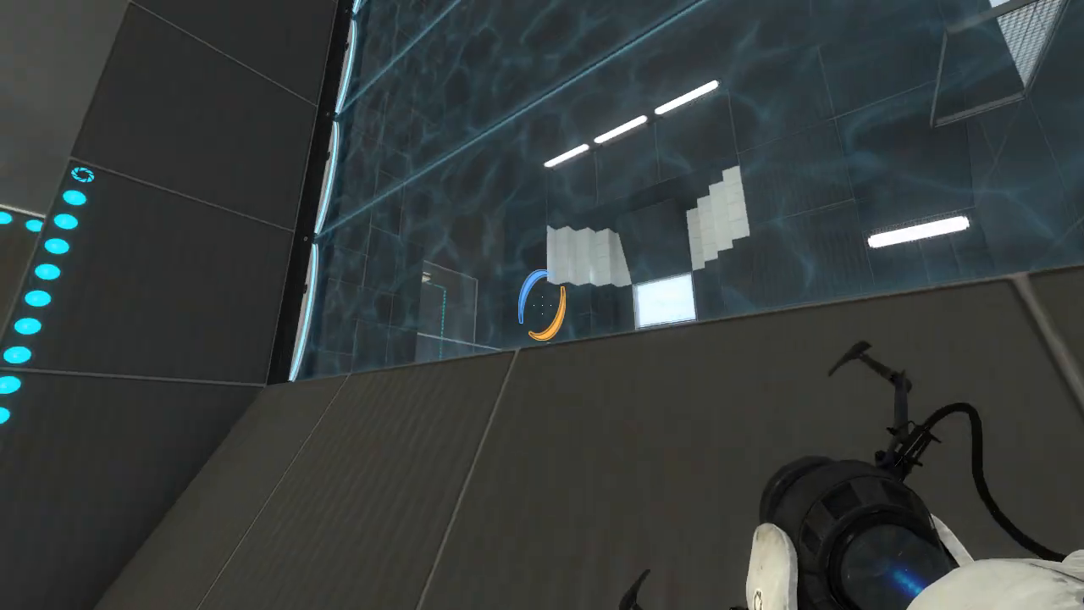
Fire a blue portal near the glass wall above the goo pool
{"action": "left_click", "coordinate": [542, 305]}
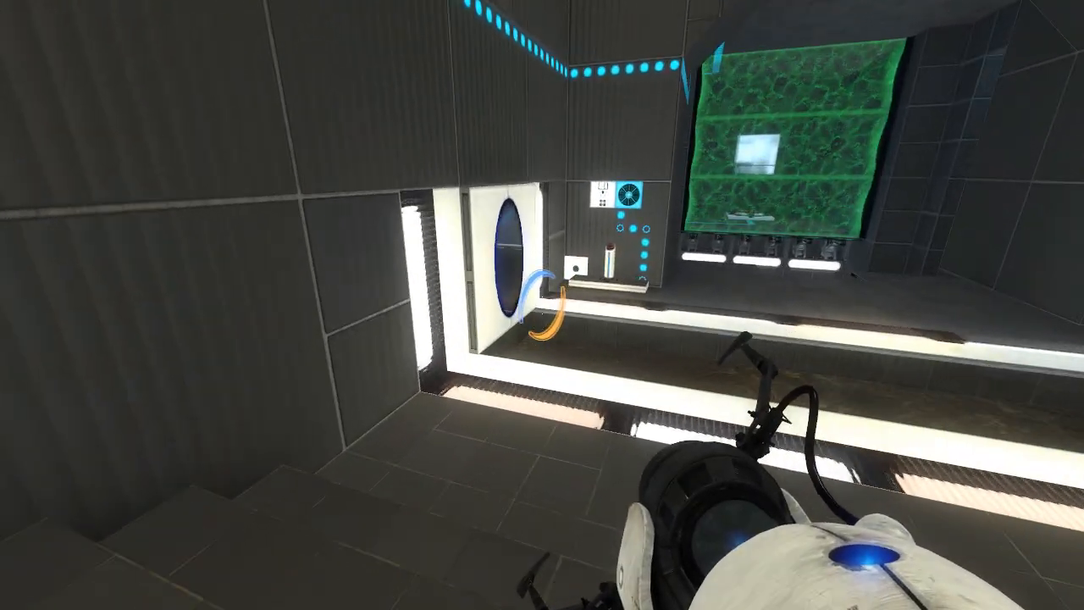
{"action": "mouse_move", "coordinate": [541, 305]}
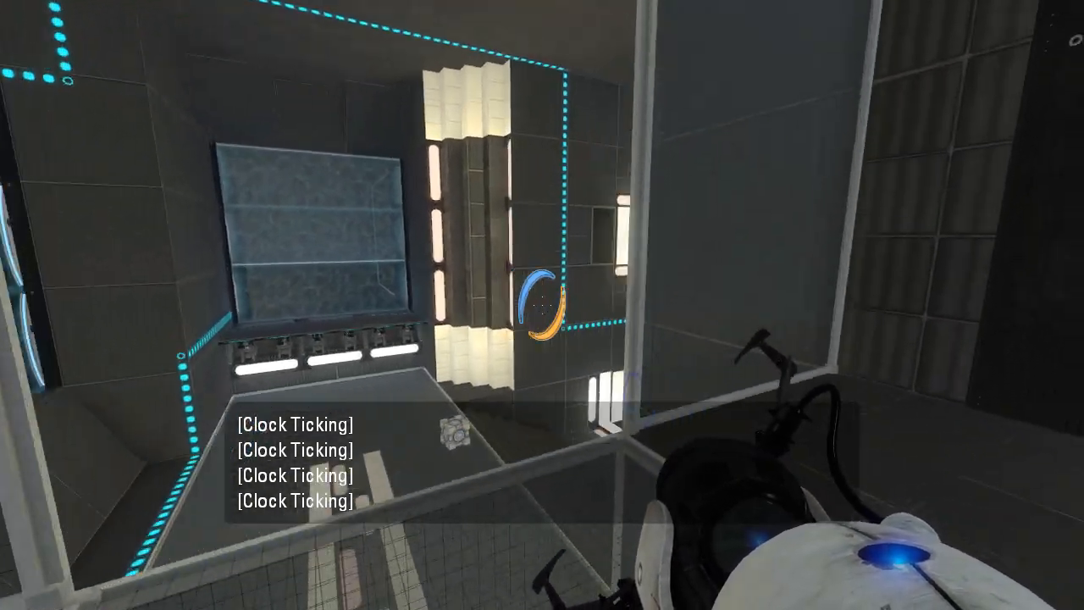
Fire a blue portal to redirect the funnel toward the cube dropper
{"action": "left_click", "coordinate": [542, 304]}
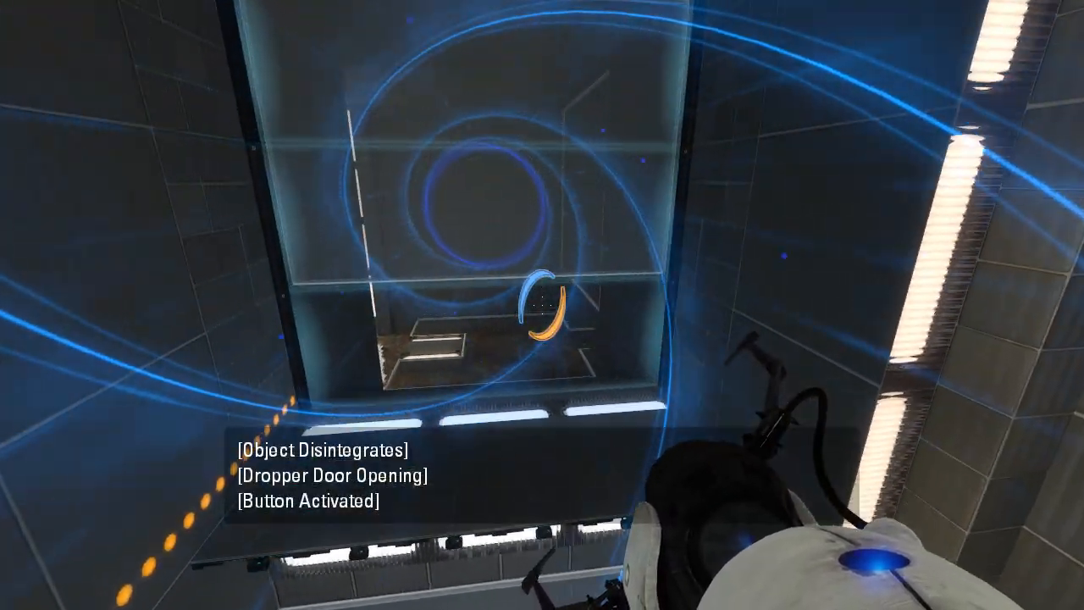
{"action": "mouse_move", "coordinate": [542, 305]}
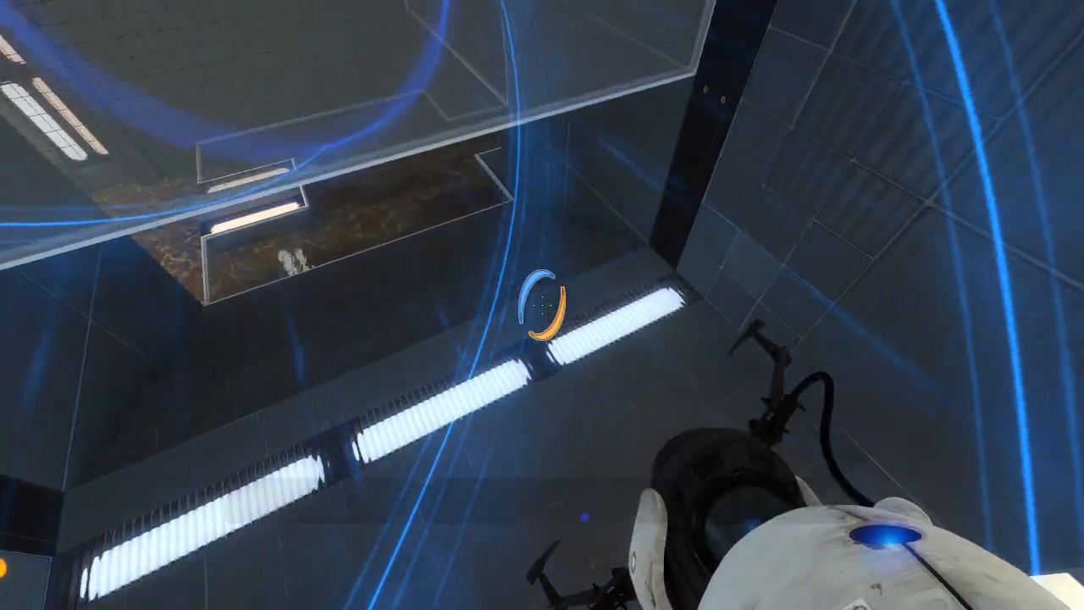
{"action": "mouse_move", "coordinate": [542, 304]}
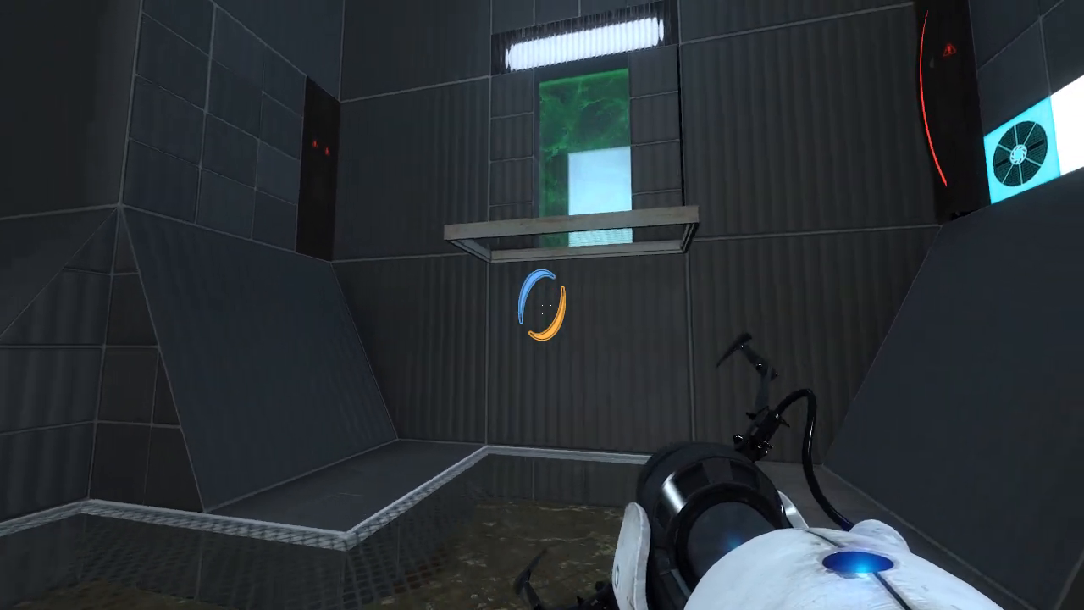
{"action": "mouse_move", "coordinate": [542, 305]}
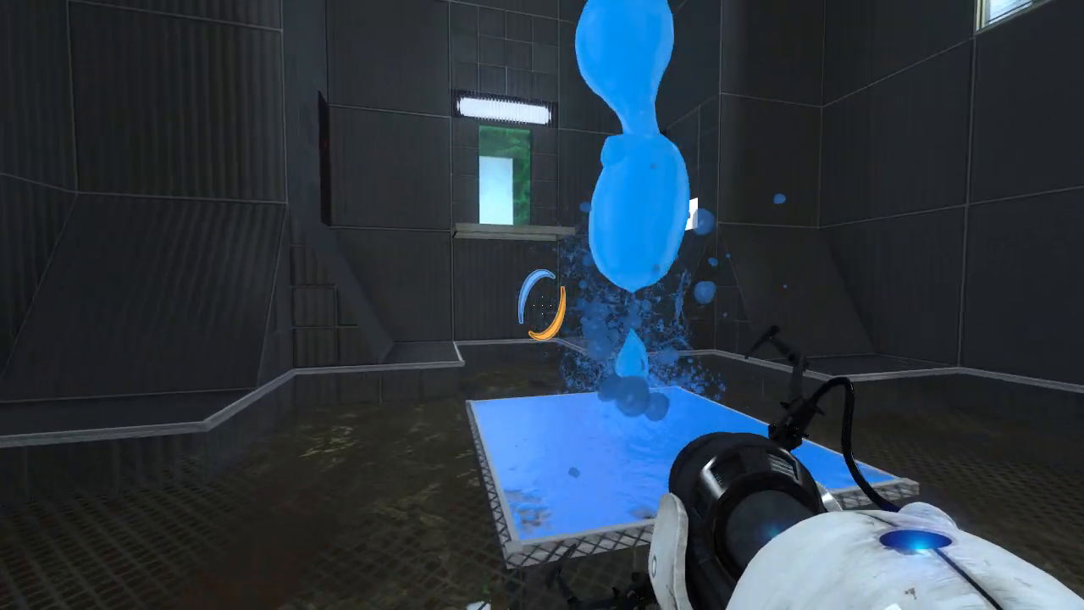
{"action": "mouse_move", "coordinate": [542, 254]}
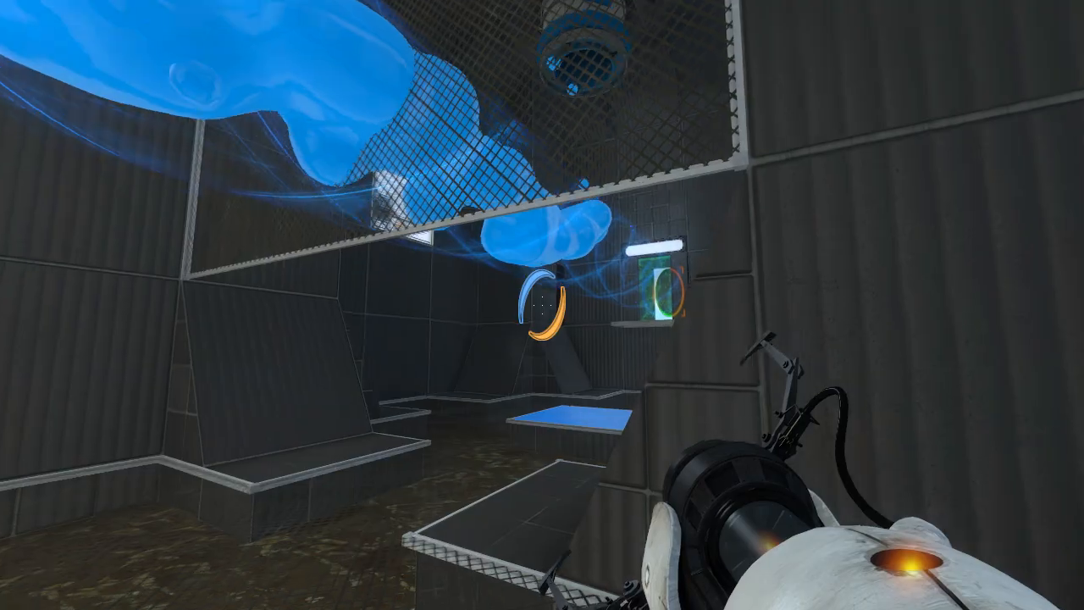
{"action": "mouse_move", "coordinate": [542, 169]}
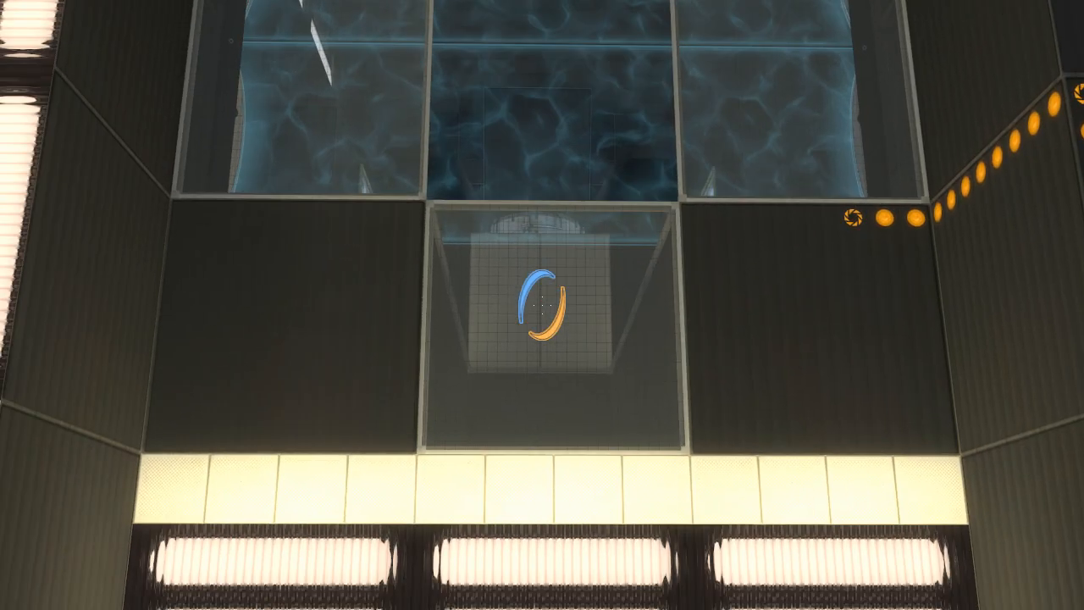
{"action": "mouse_move", "coordinate": [542, 304]}
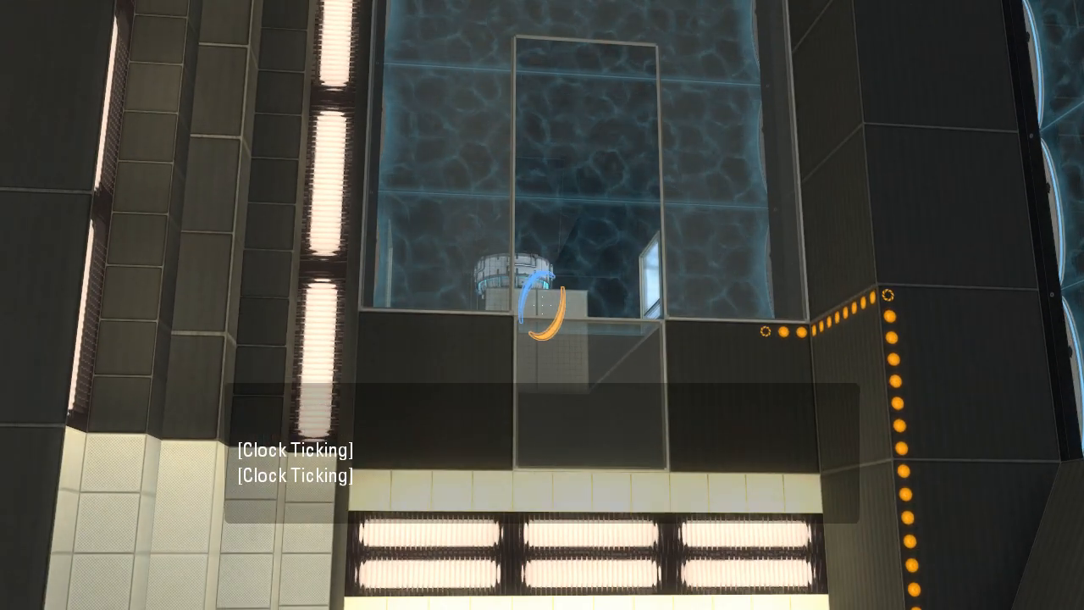
{"action": "mouse_move", "coordinate": [542, 305]}
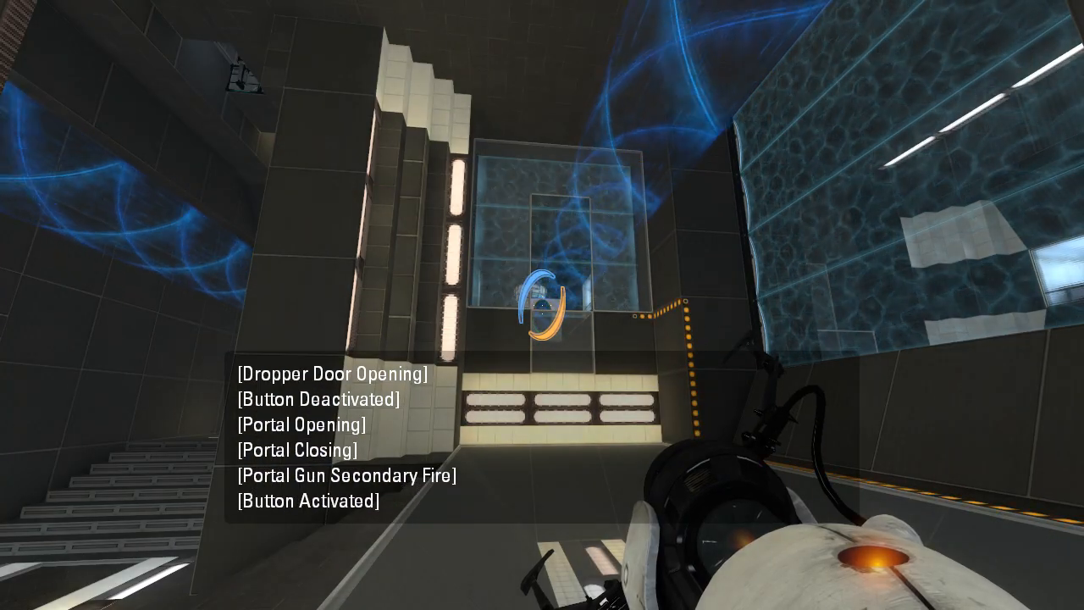
{"action": "mouse_move", "coordinate": [542, 305]}
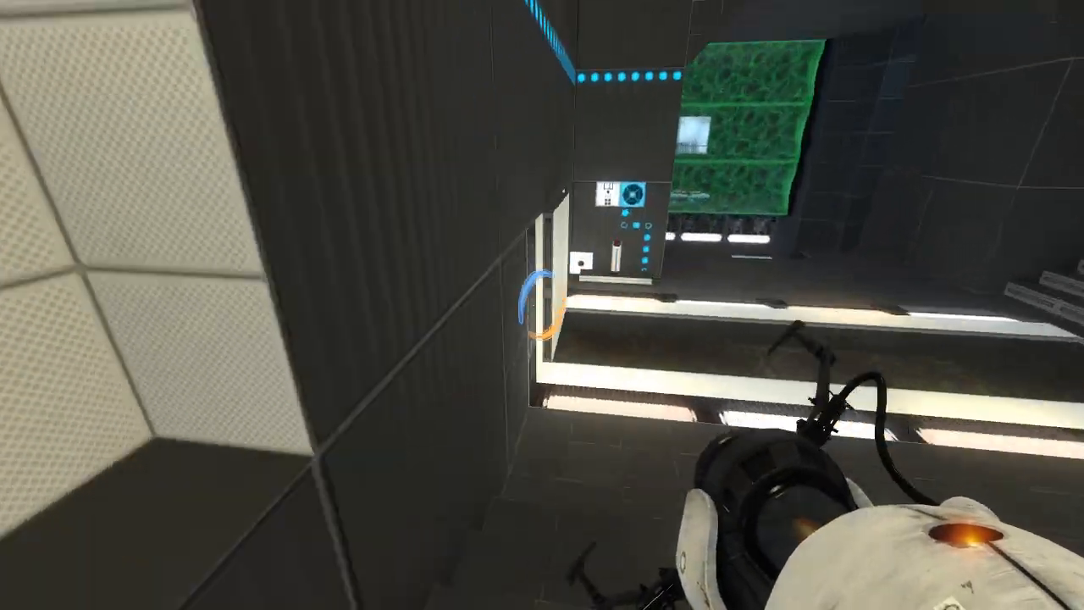
Fire a blue portal while heading toward the emancipation grill area
{"action": "left_click", "coordinate": [542, 304]}
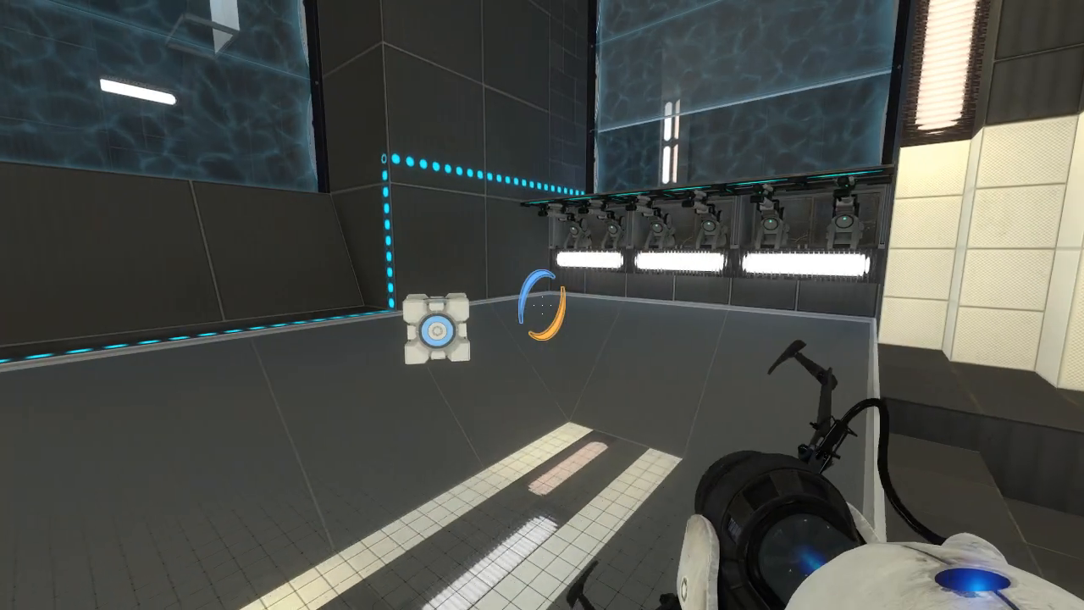
{"action": "mouse_move", "coordinate": [542, 304]}
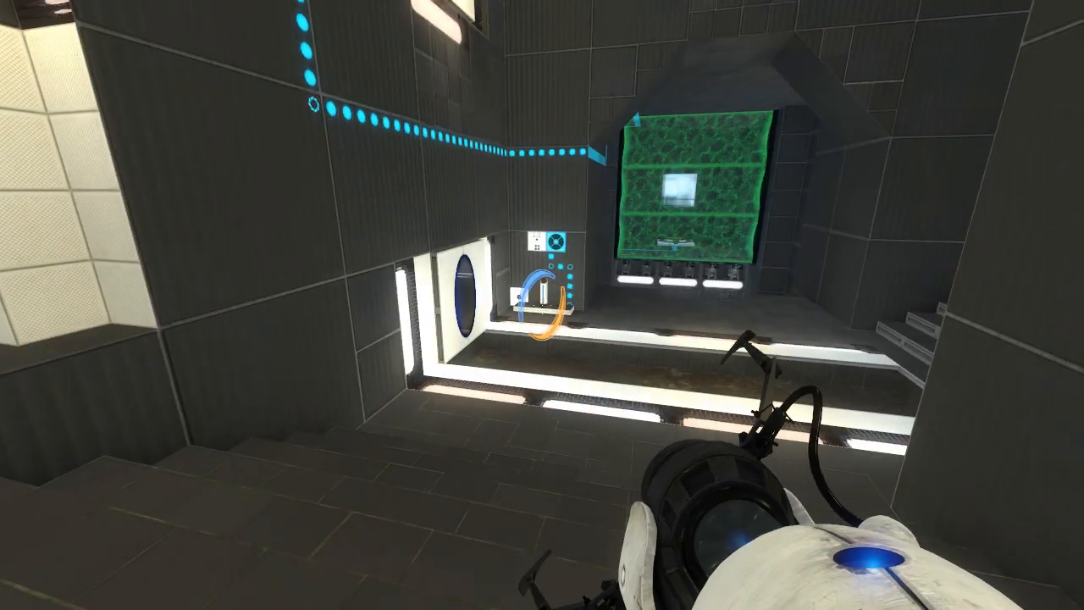
{"action": "mouse_move", "coordinate": [542, 305]}
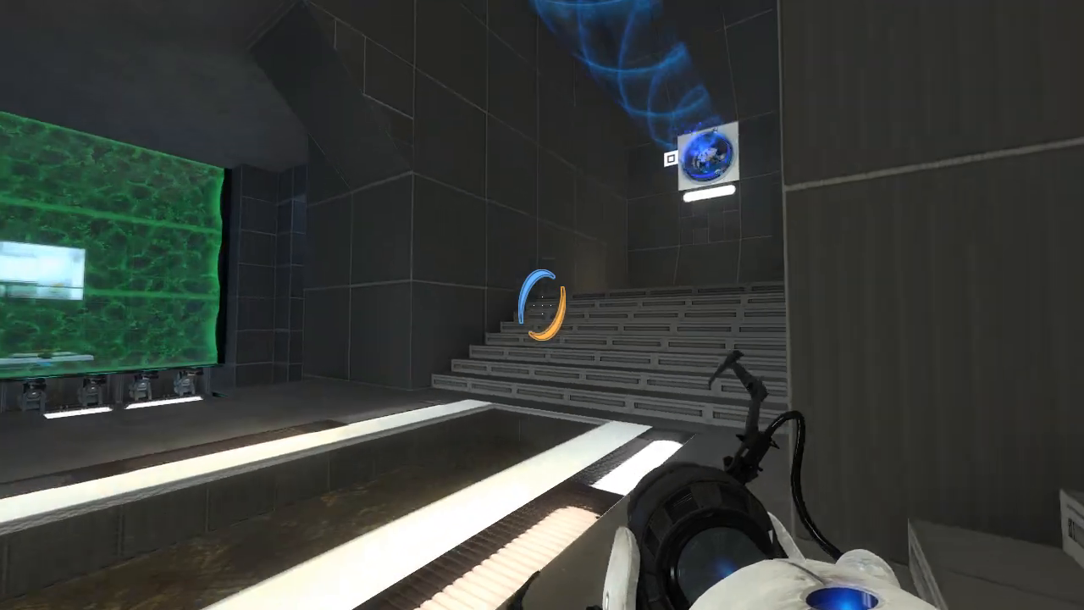
{"action": "mouse_move", "coordinate": [541, 305]}
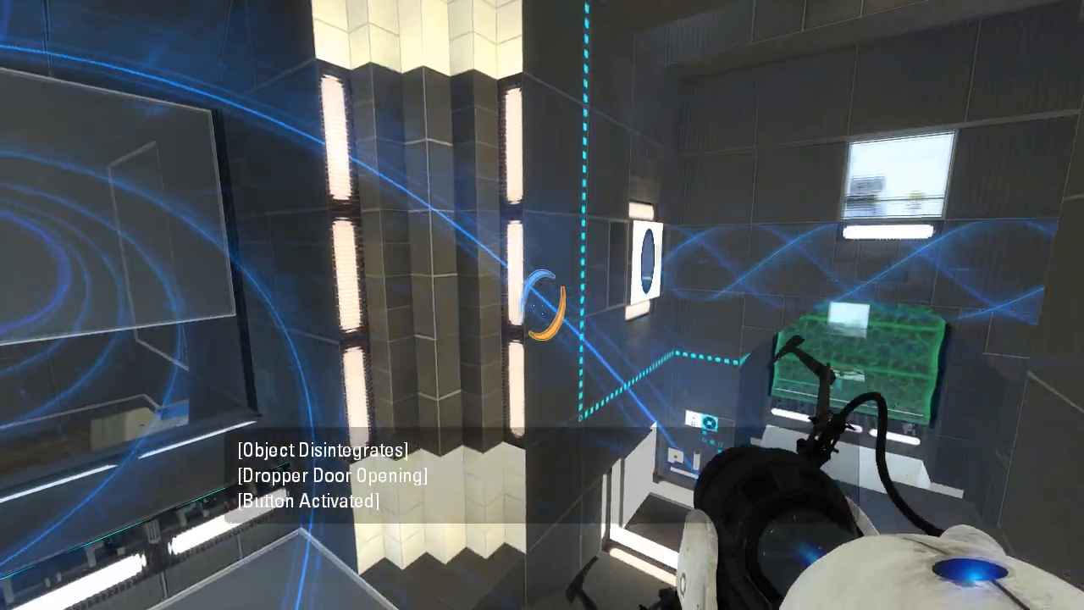
{"action": "mouse_move", "coordinate": [541, 304]}
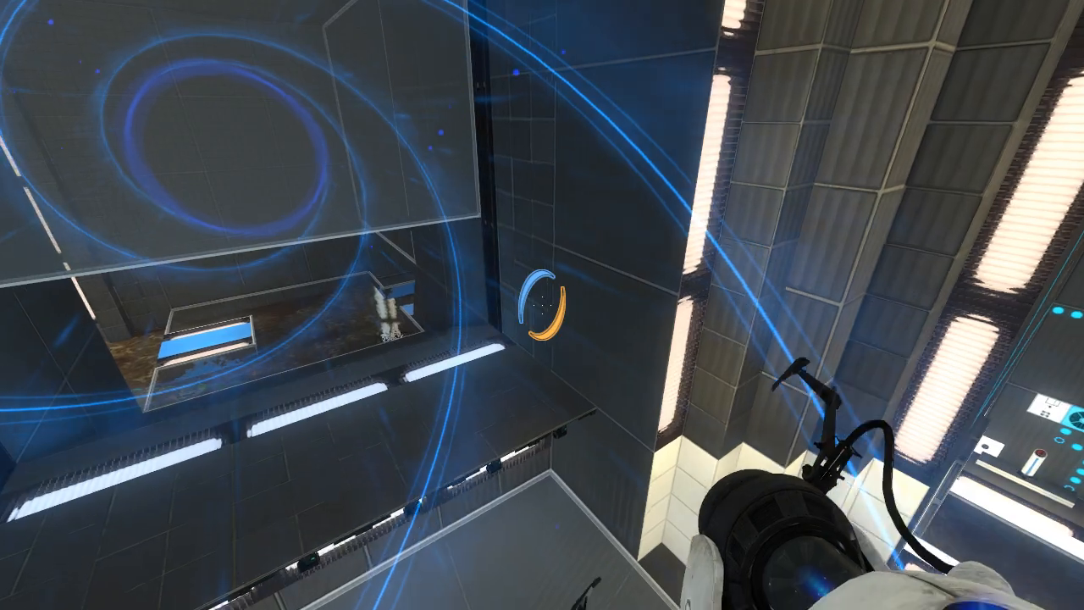
{"action": "mouse_move", "coordinate": [542, 305]}
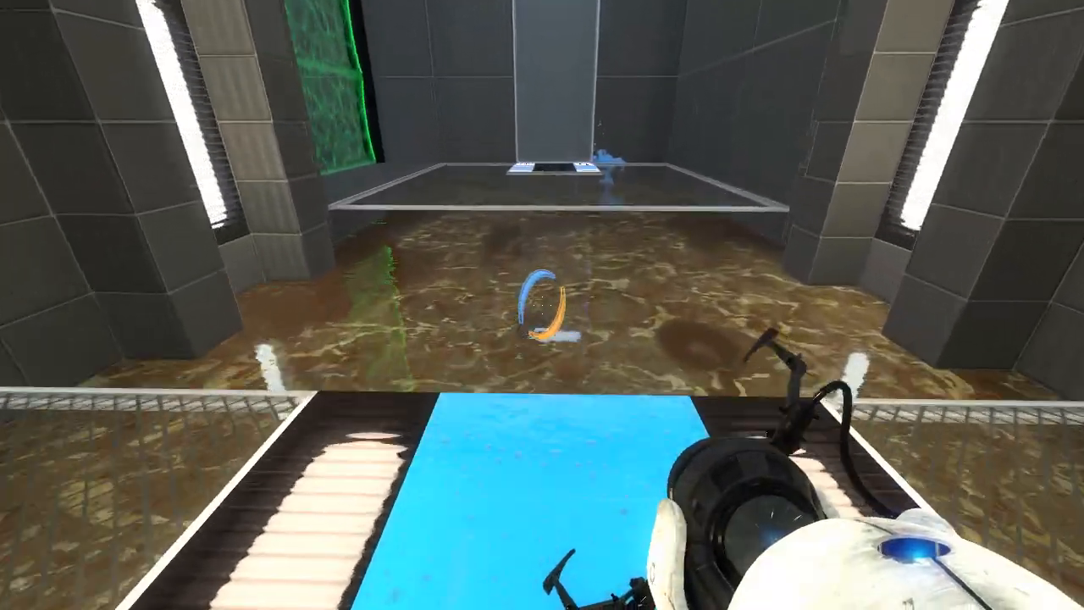
{"action": "mouse_move", "coordinate": [541, 305]}
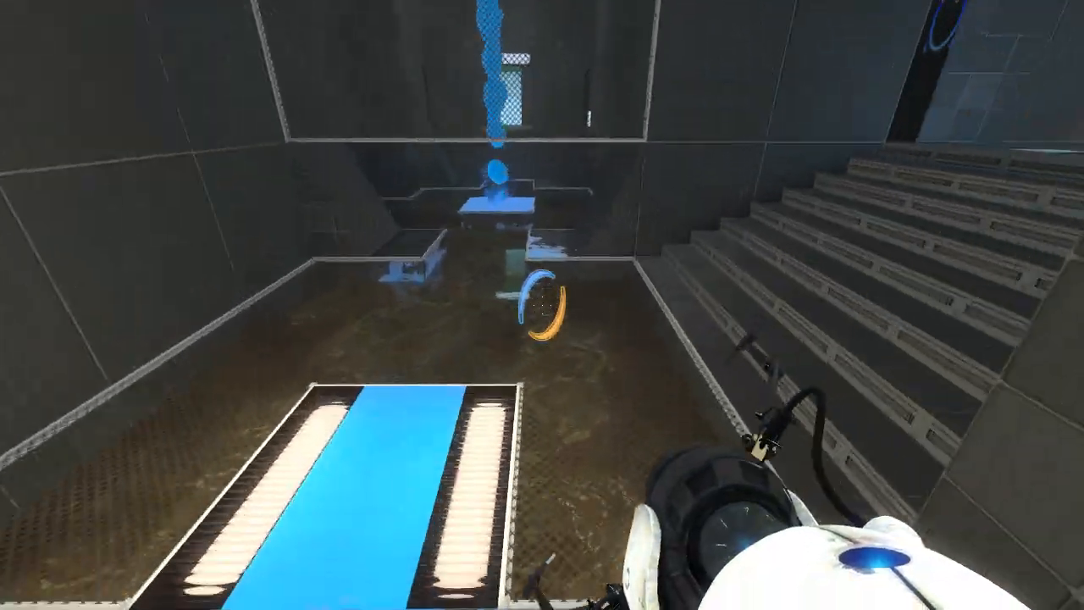
{"action": "mouse_move", "coordinate": [542, 304]}
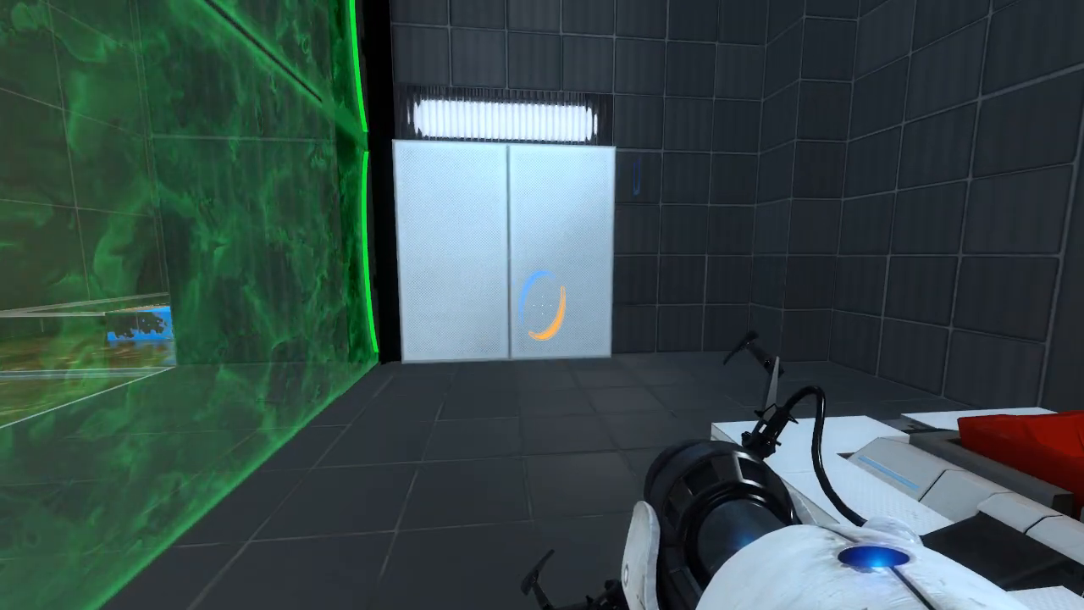
{"action": "mouse_move", "coordinate": [542, 305]}
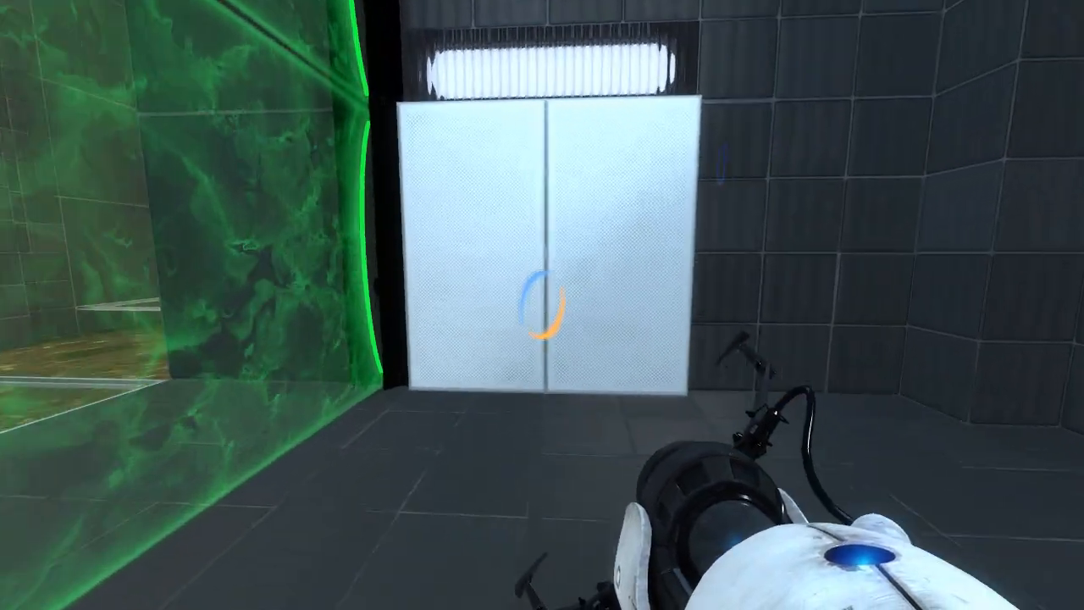
{"action": "left_click", "coordinate": [542, 305]}
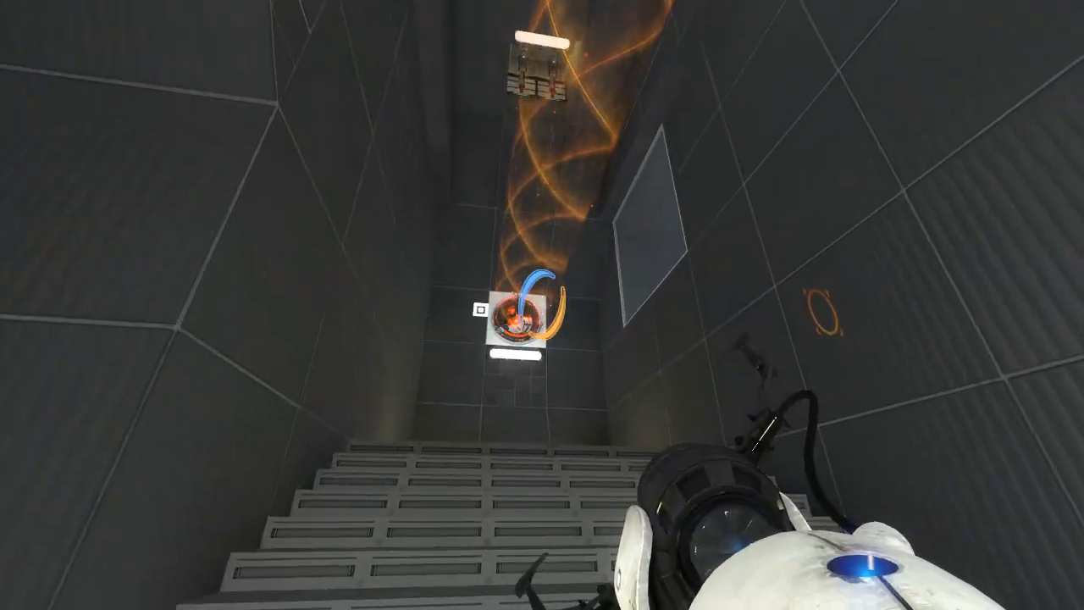
{"action": "mouse_move", "coordinate": [542, 304]}
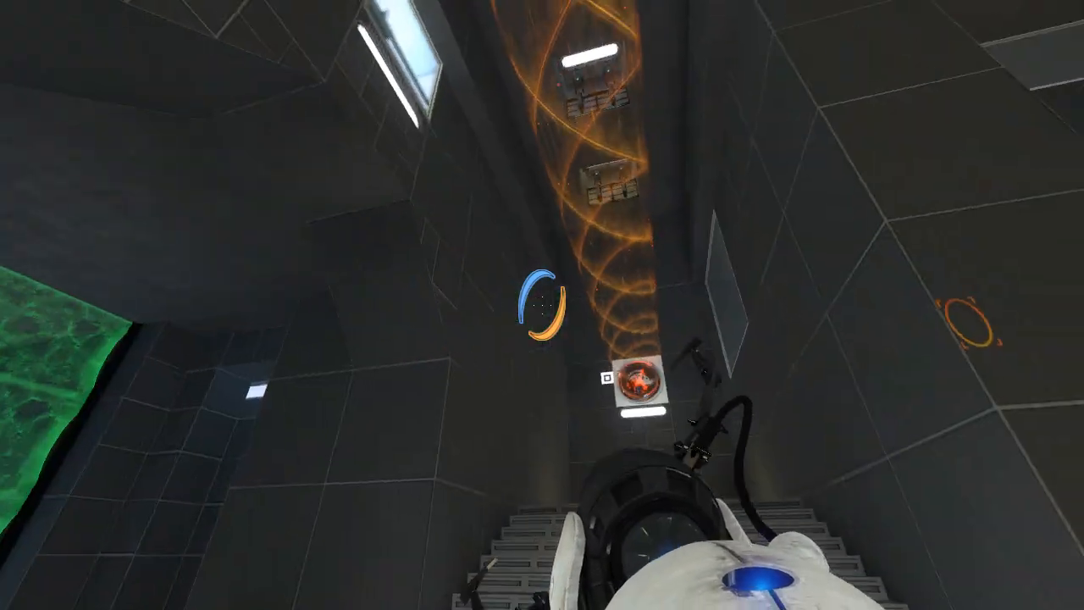
{"action": "mouse_move", "coordinate": [542, 305]}
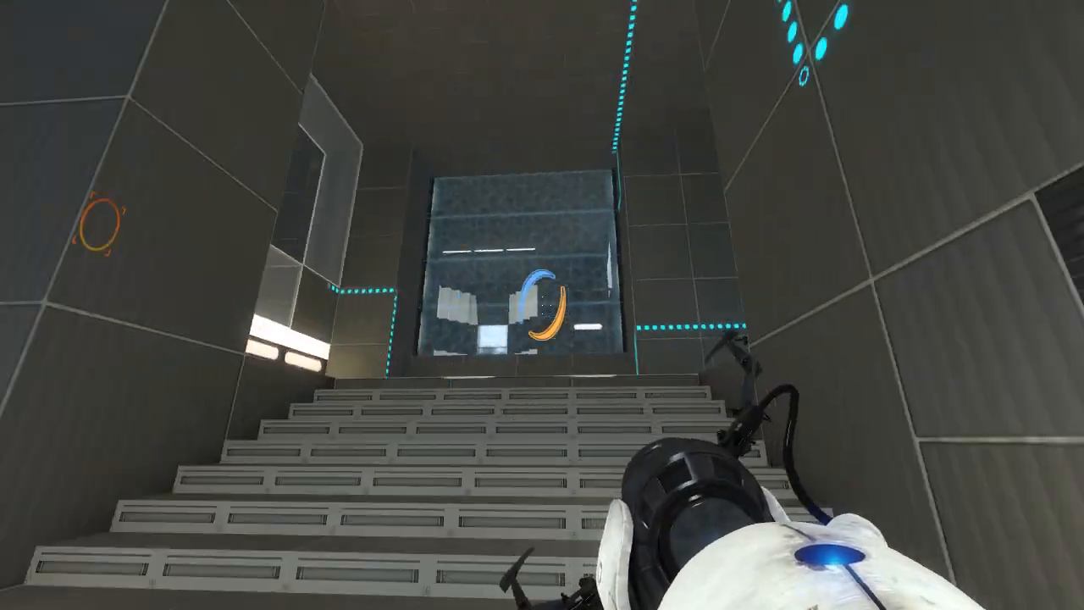
{"action": "mouse_move", "coordinate": [542, 305]}
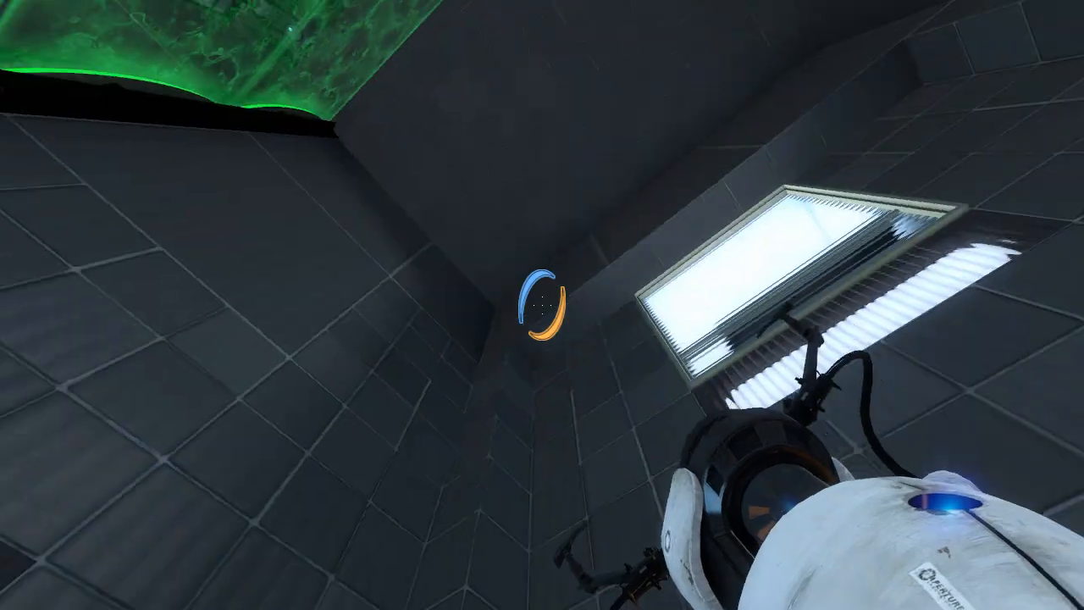
{"action": "mouse_move", "coordinate": [541, 304]}
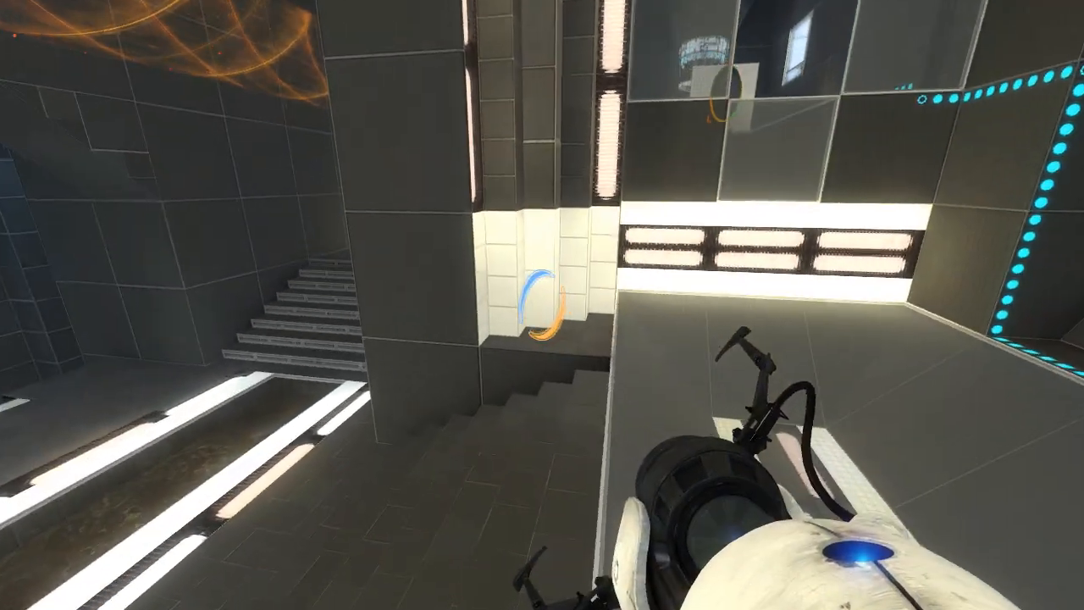
{"action": "mouse_move", "coordinate": [542, 170]}
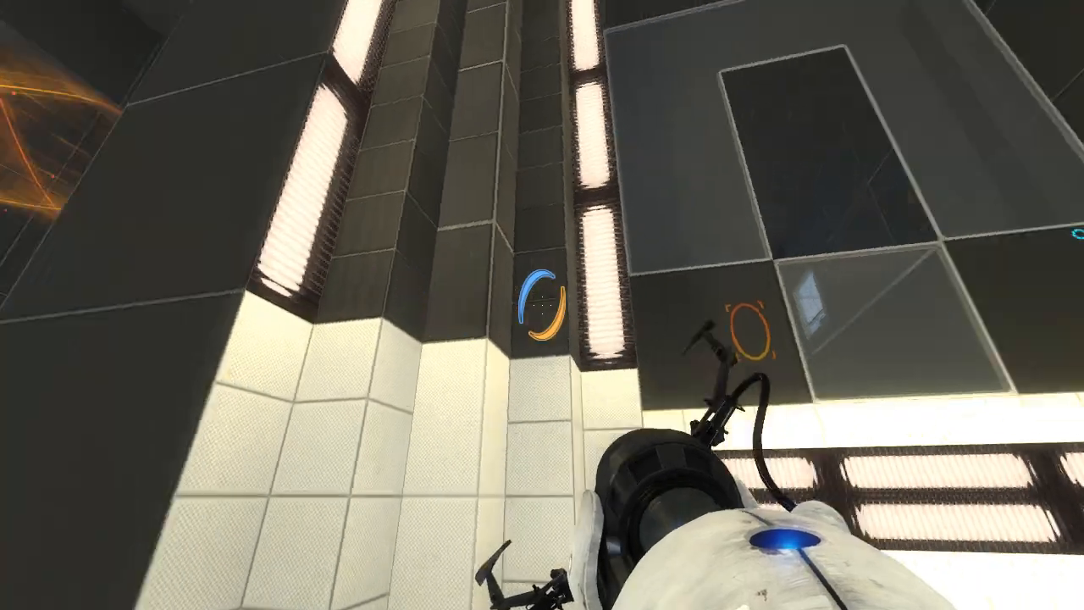
{"action": "mouse_move", "coordinate": [542, 305]}
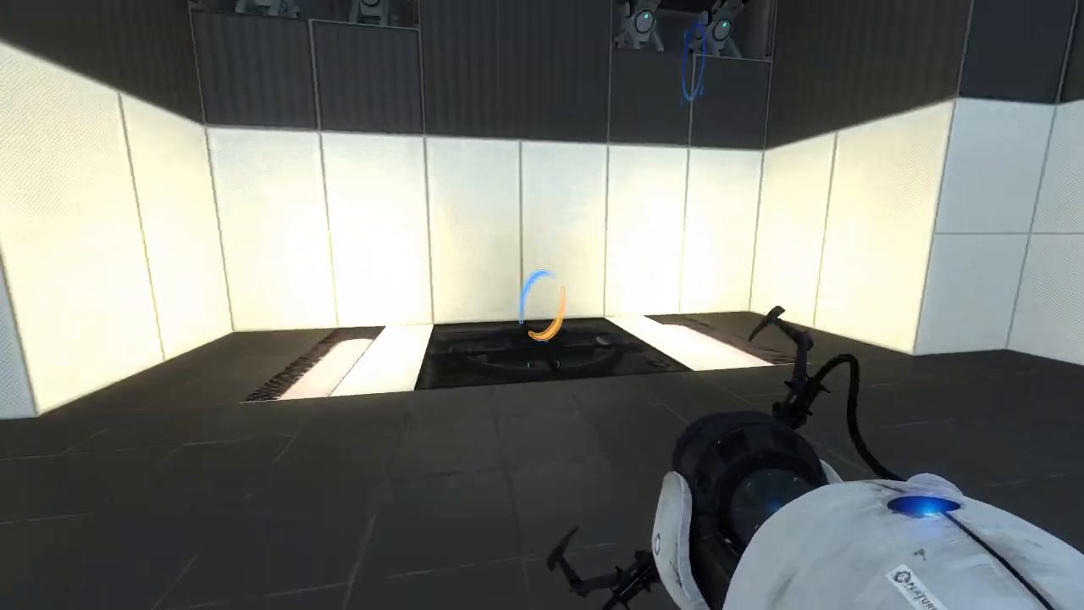
{"action": "mouse_move", "coordinate": [542, 305]}
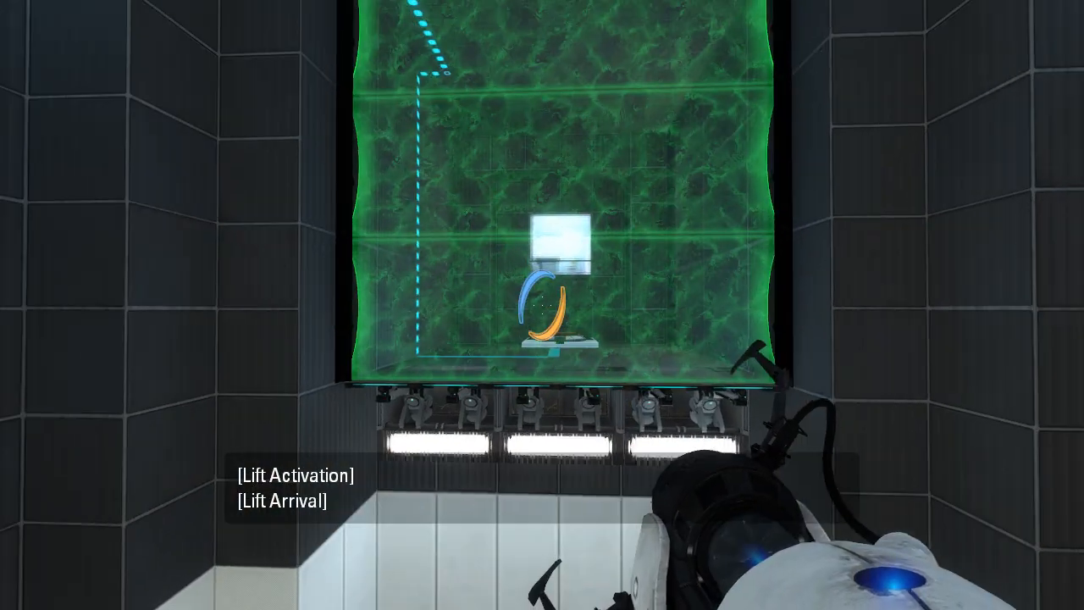
{"action": "mouse_move", "coordinate": [542, 304]}
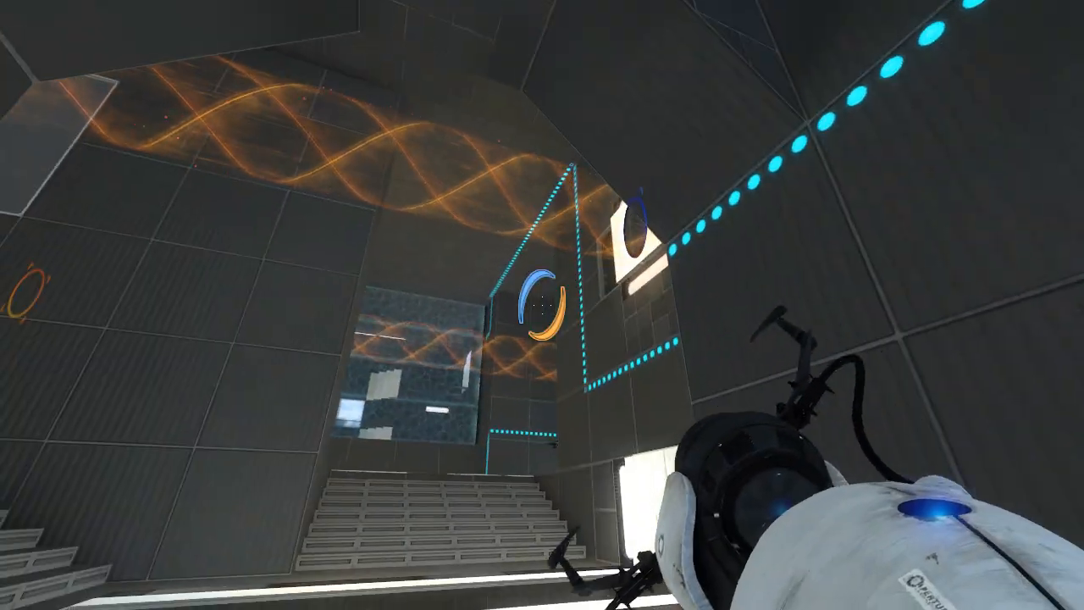
{"action": "mouse_move", "coordinate": [542, 305]}
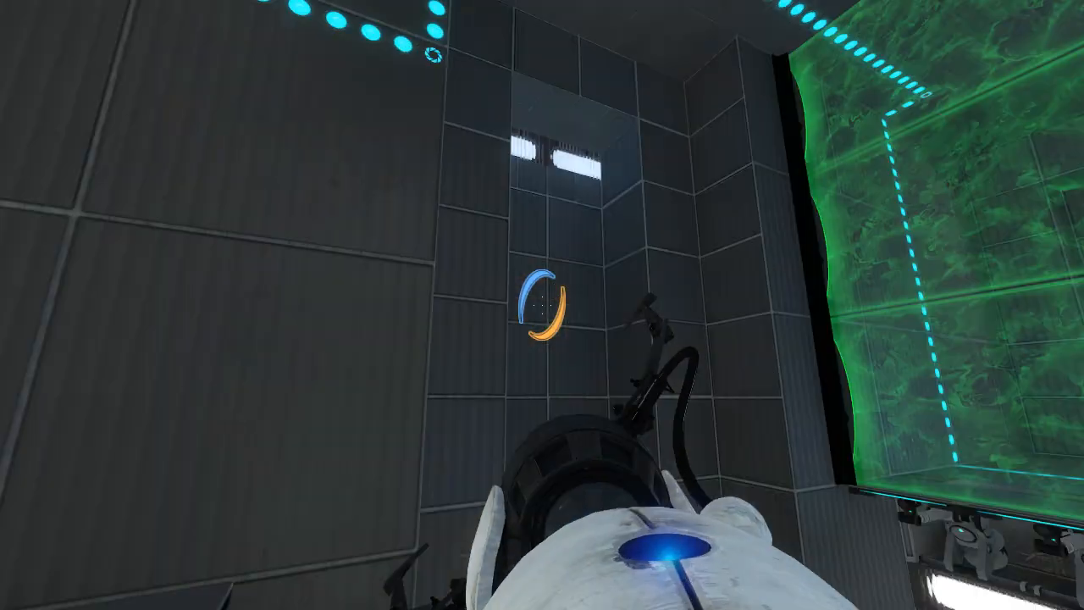
{"action": "mouse_move", "coordinate": [542, 305]}
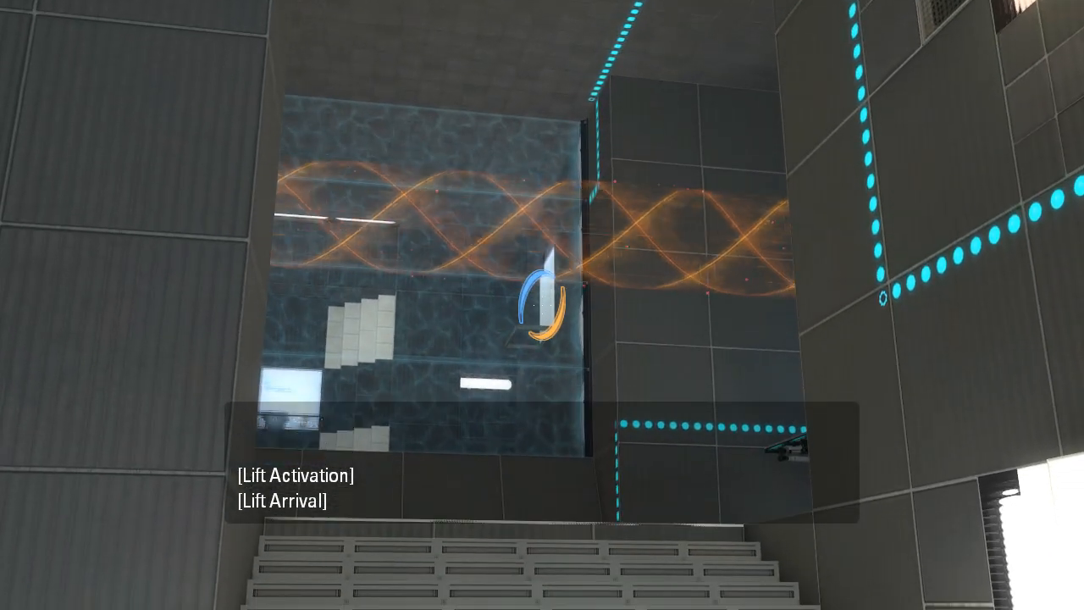
{"action": "mouse_move", "coordinate": [542, 304]}
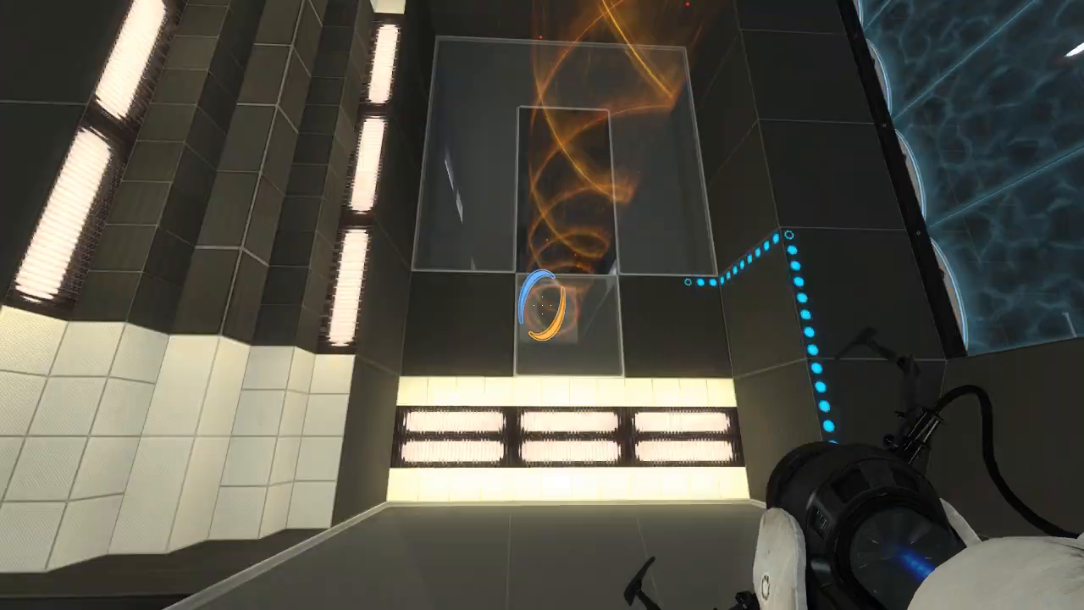
{"action": "mouse_move", "coordinate": [339, 305]}
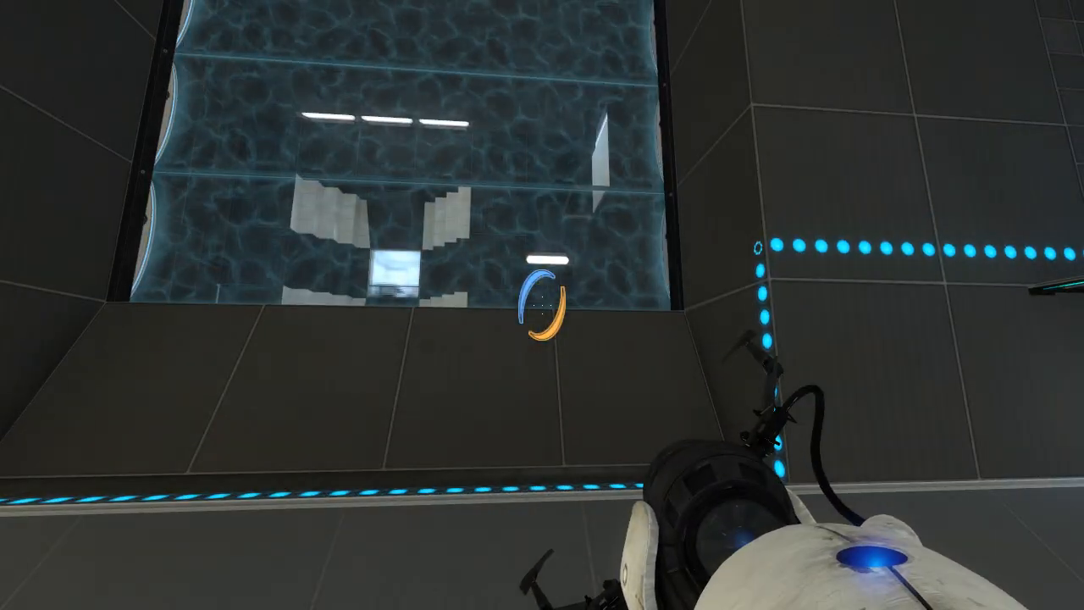
{"action": "mouse_move", "coordinate": [542, 305]}
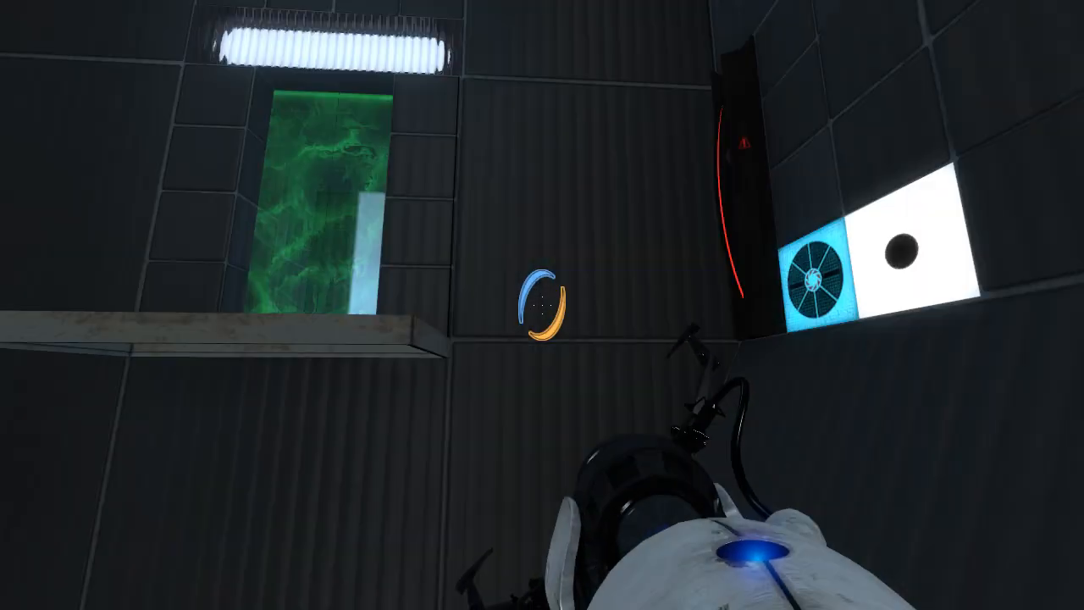
{"action": "mouse_move", "coordinate": [542, 304]}
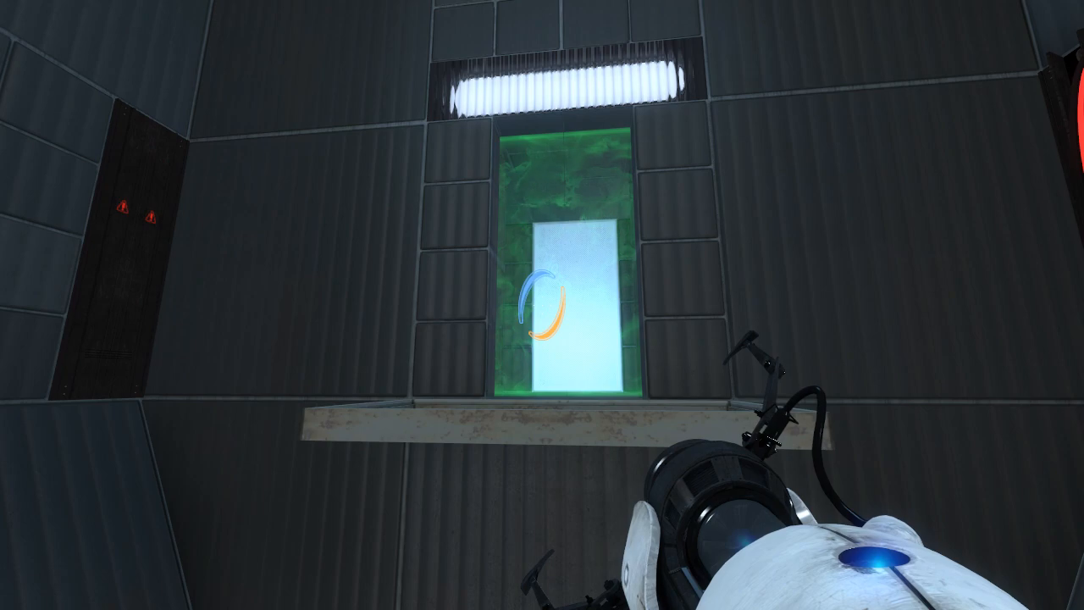
{"action": "mouse_move", "coordinate": [542, 304]}
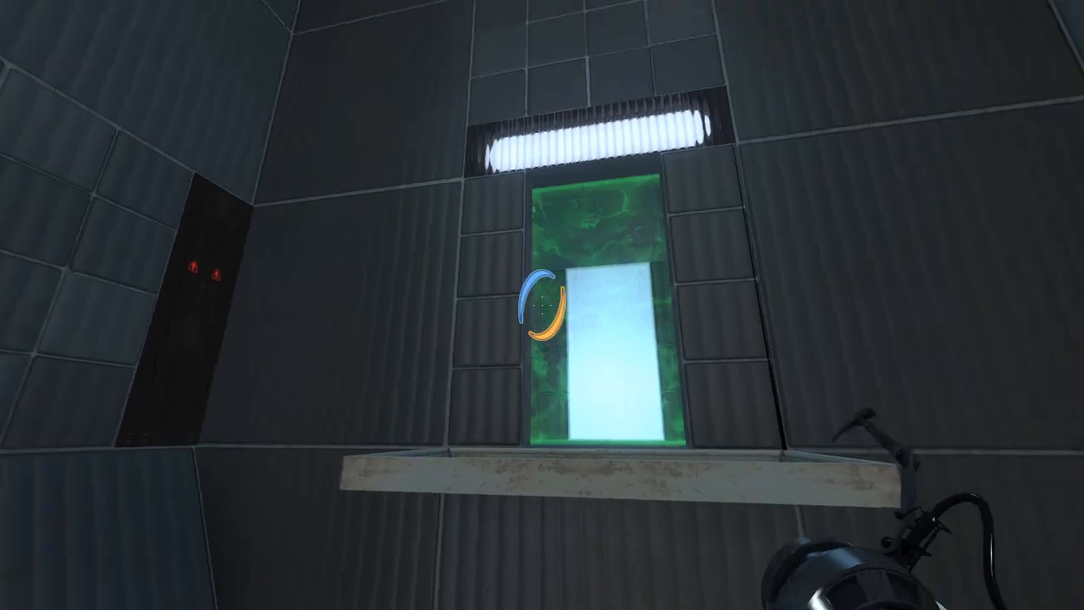
{"action": "mouse_move", "coordinate": [542, 304]}
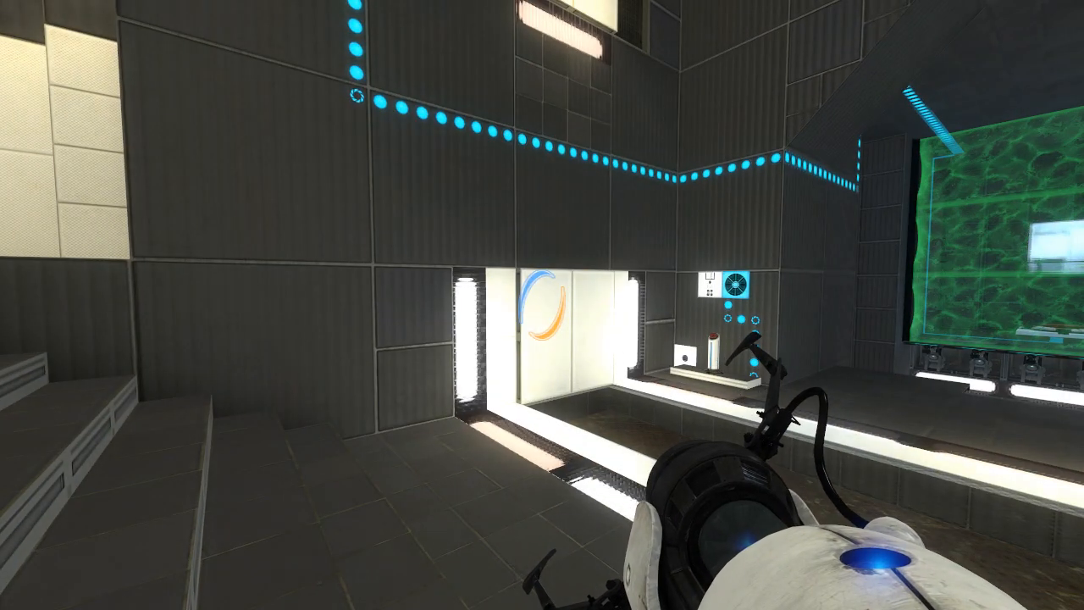
{"action": "mouse_move", "coordinate": [542, 305]}
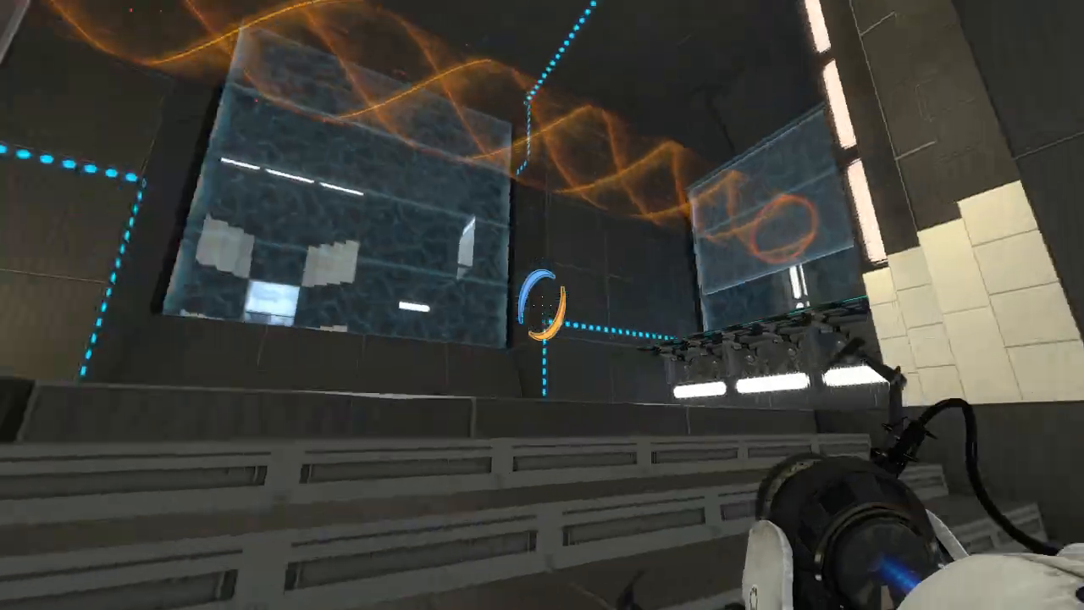
{"action": "mouse_move", "coordinate": [542, 305]}
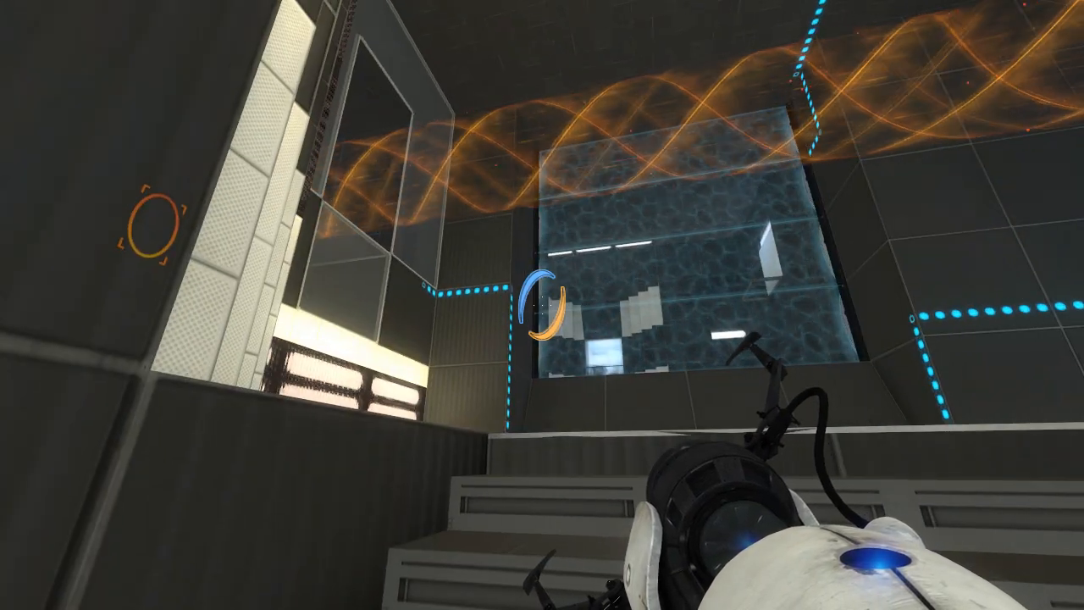
{"action": "mouse_move", "coordinate": [542, 305]}
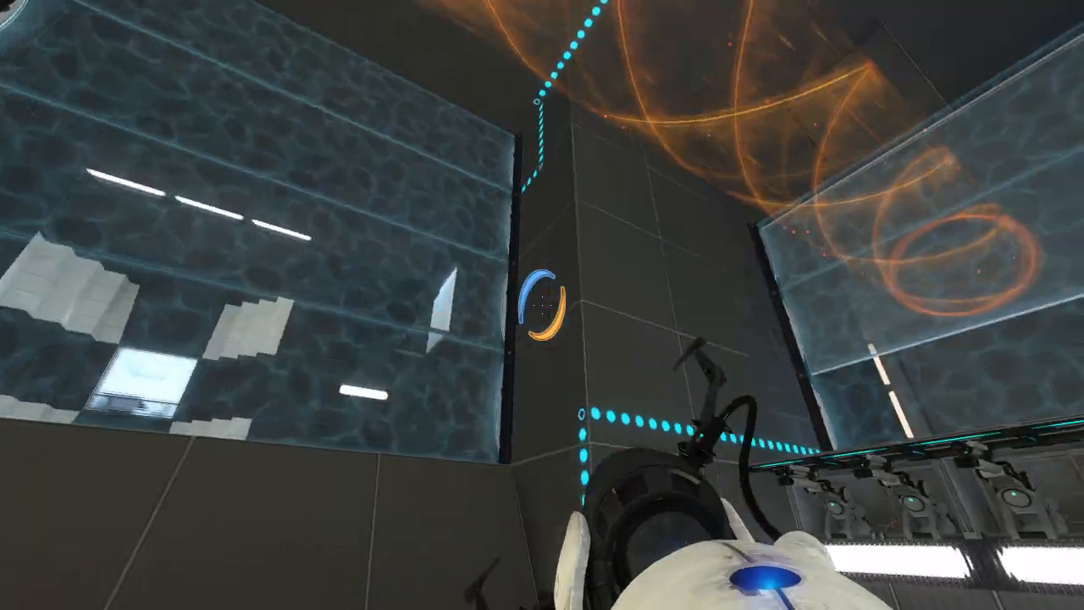
{"action": "mouse_move", "coordinate": [542, 305]}
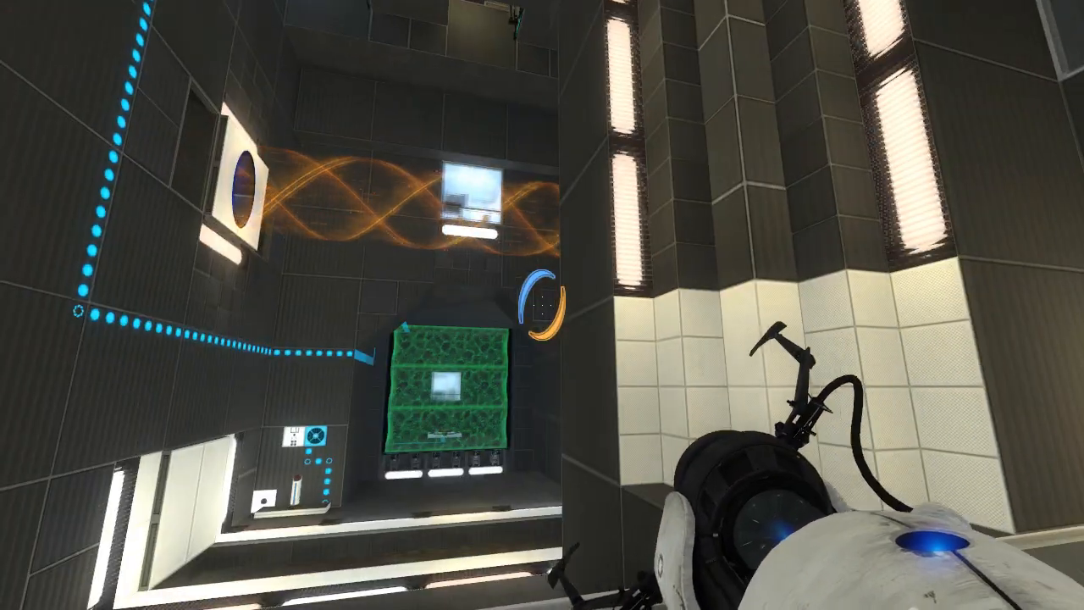
{"action": "mouse_move", "coordinate": [542, 304]}
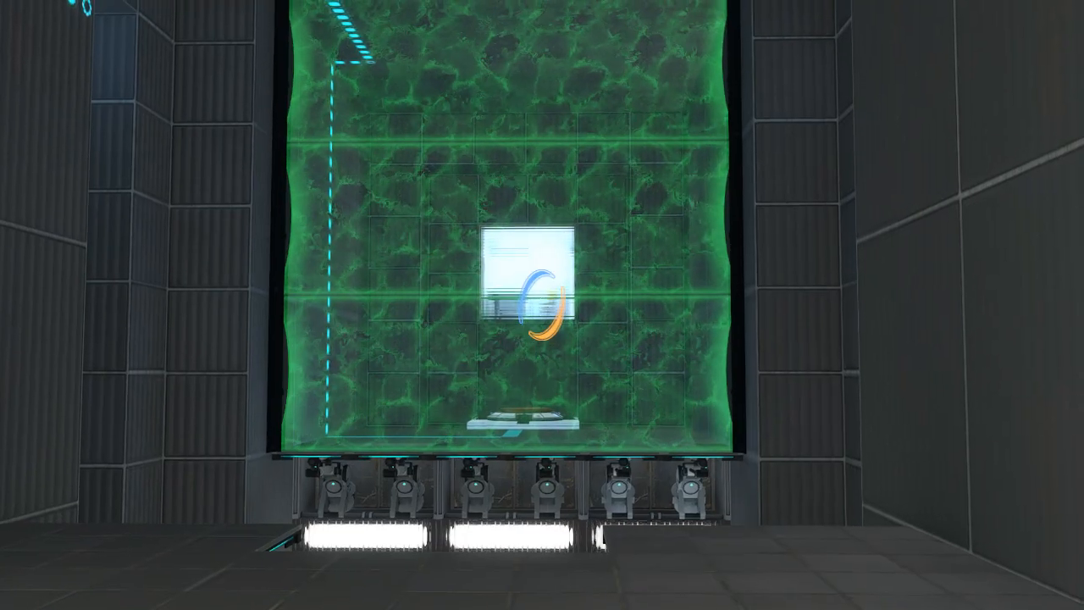
{"action": "mouse_move", "coordinate": [542, 305]}
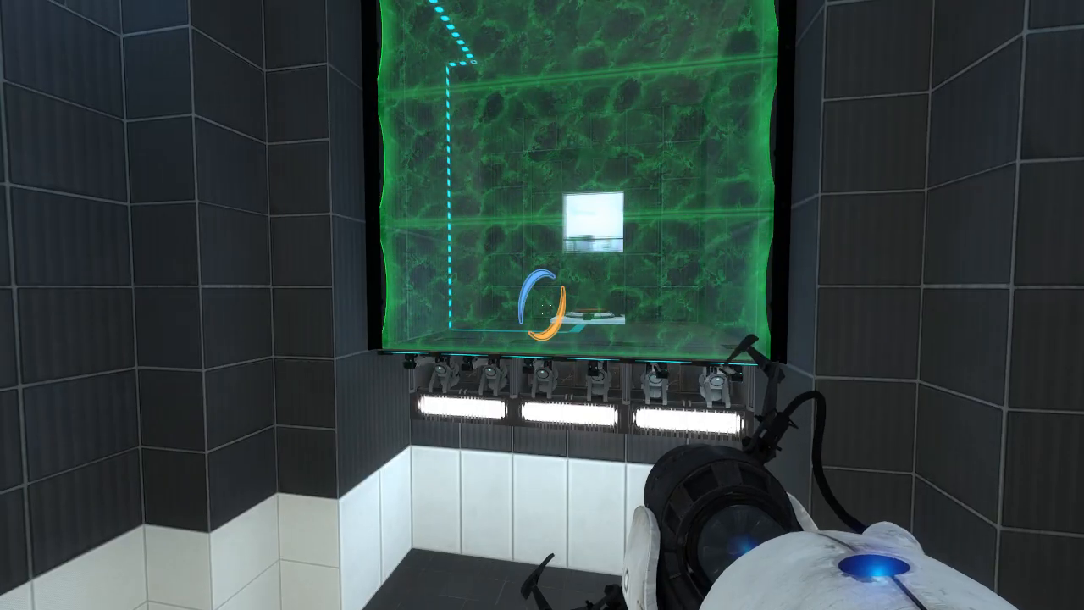
{"action": "mouse_move", "coordinate": [542, 305]}
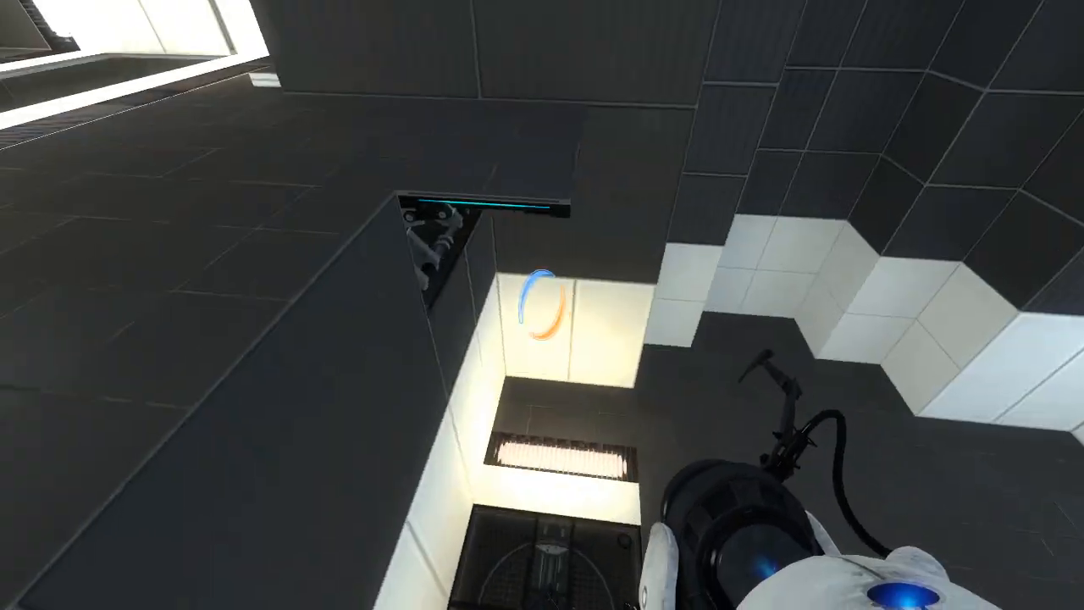
{"action": "mouse_move", "coordinate": [542, 305]}
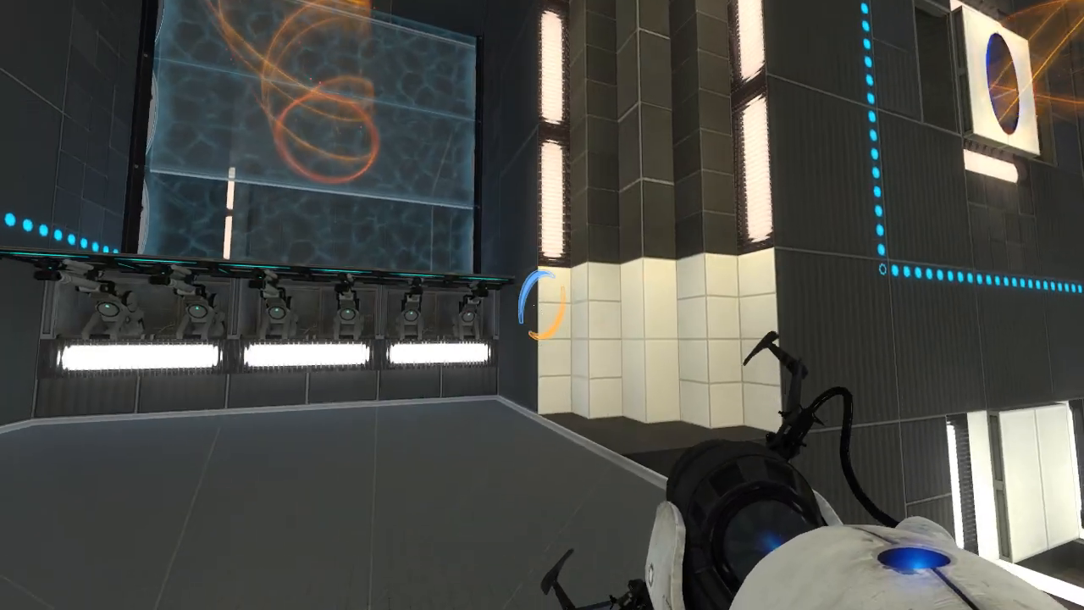
{"action": "mouse_move", "coordinate": [541, 305]}
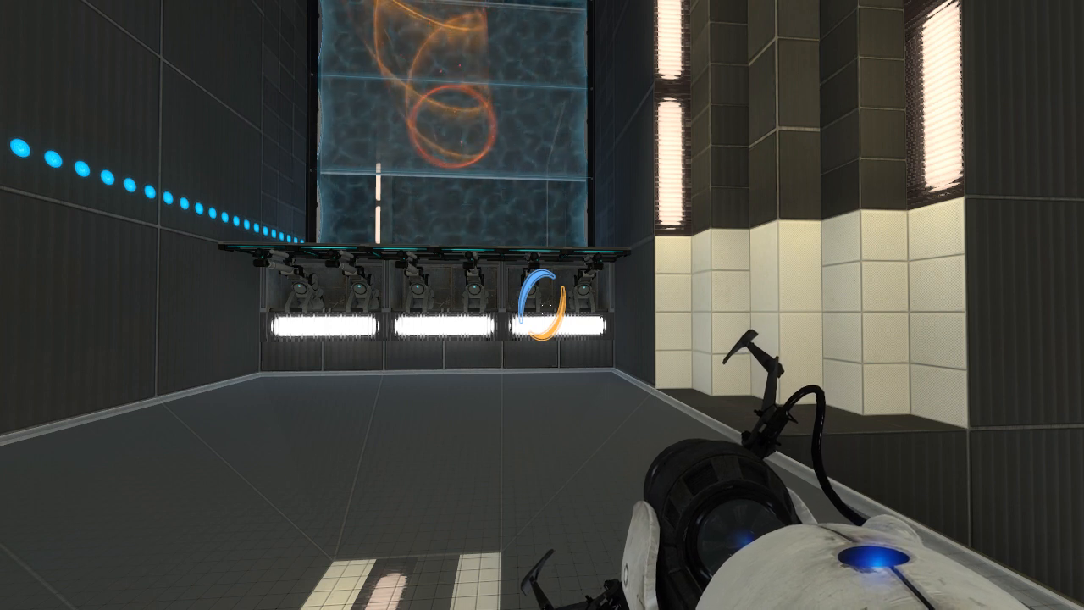
{"action": "mouse_move", "coordinate": [542, 305]}
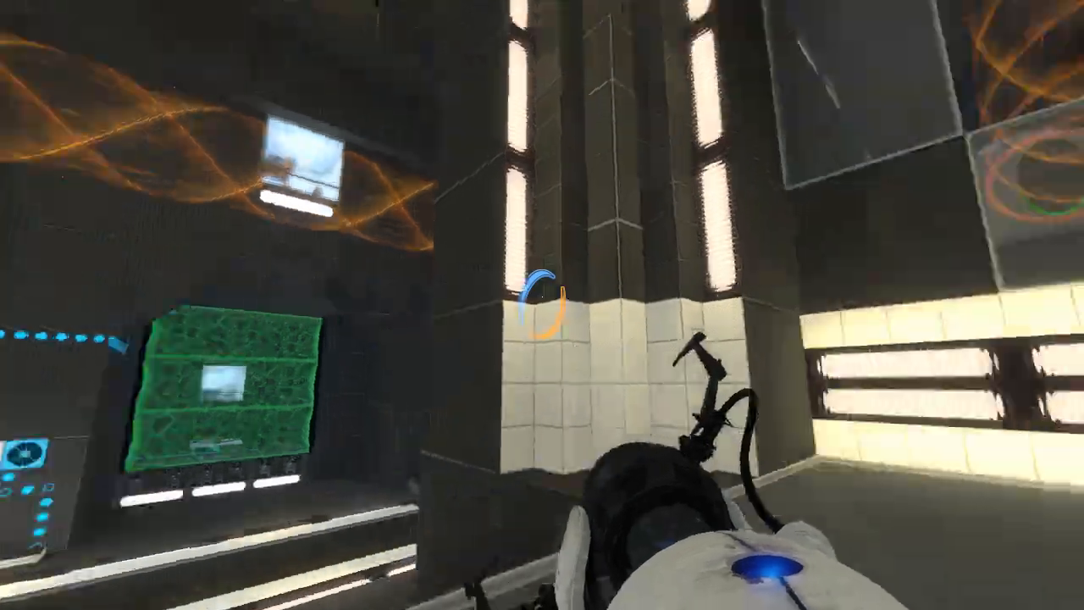
{"action": "mouse_move", "coordinate": [542, 305]}
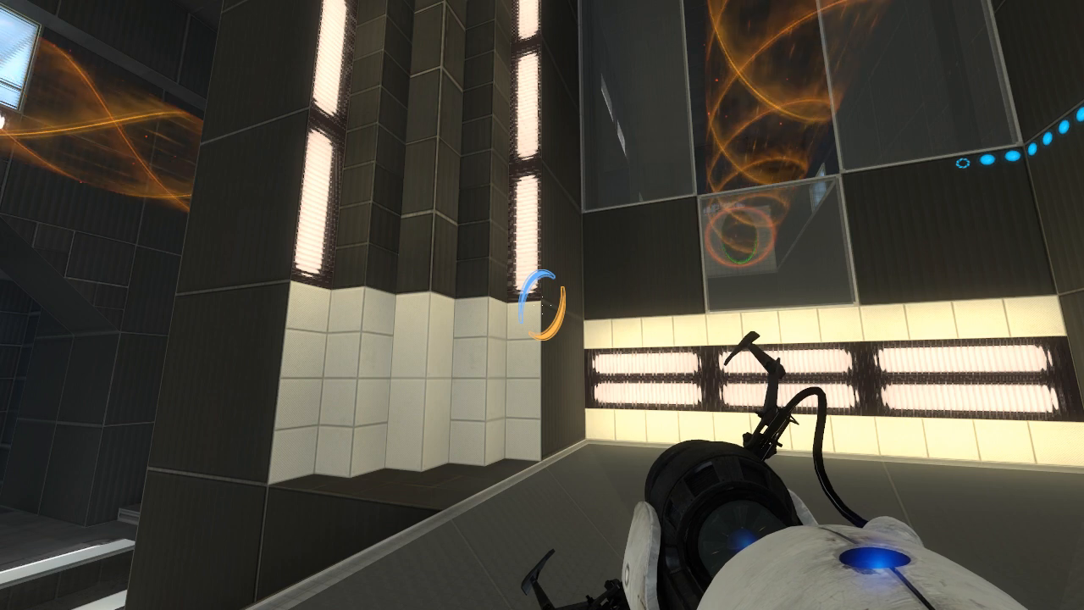
{"action": "mouse_move", "coordinate": [338, 305]}
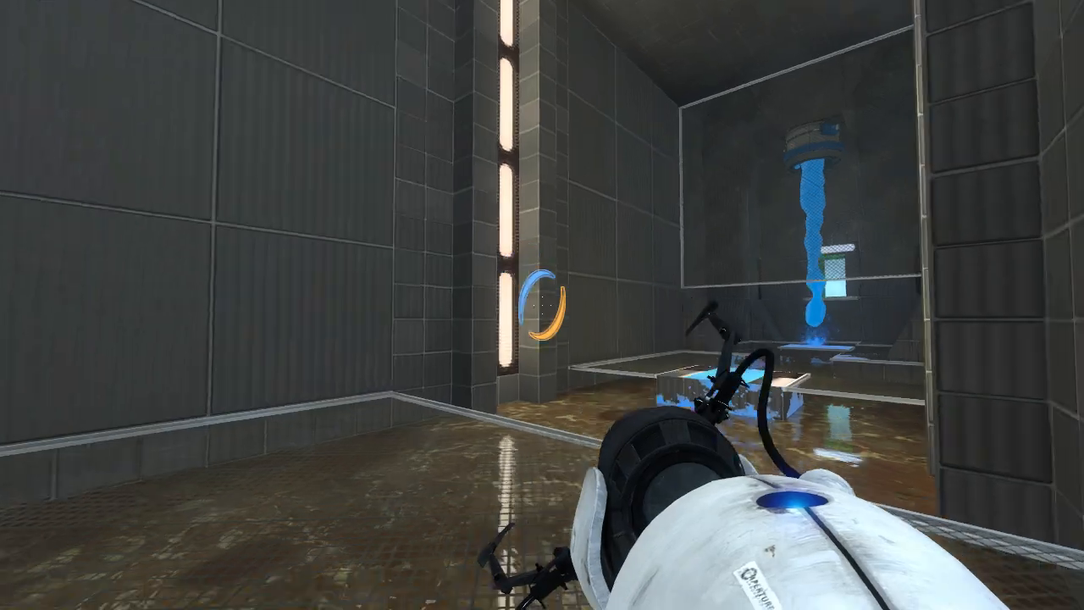
{"action": "mouse_move", "coordinate": [541, 305]}
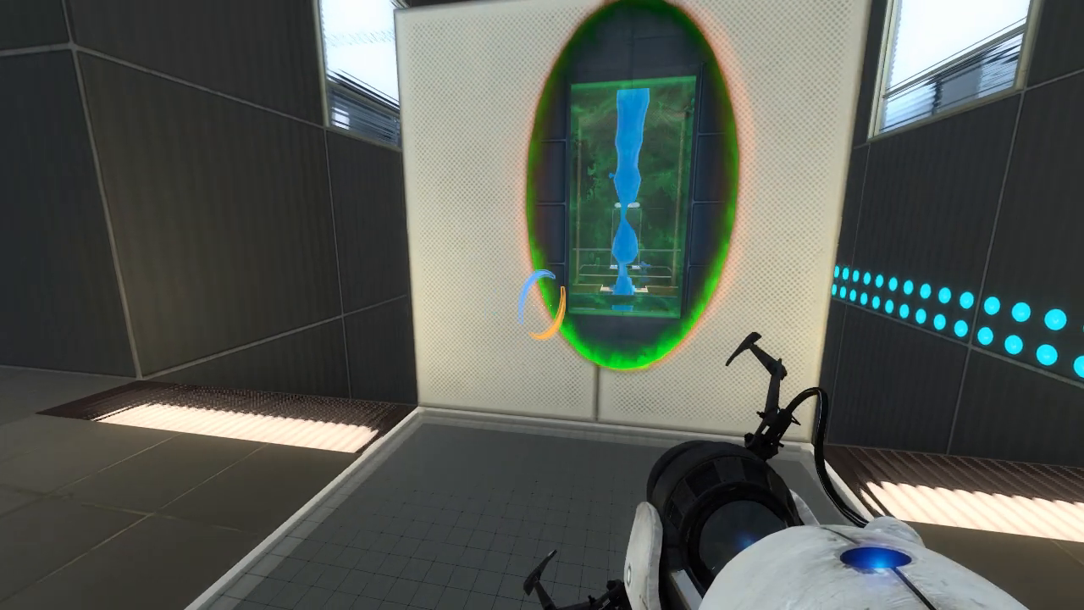
{"action": "mouse_move", "coordinate": [542, 305]}
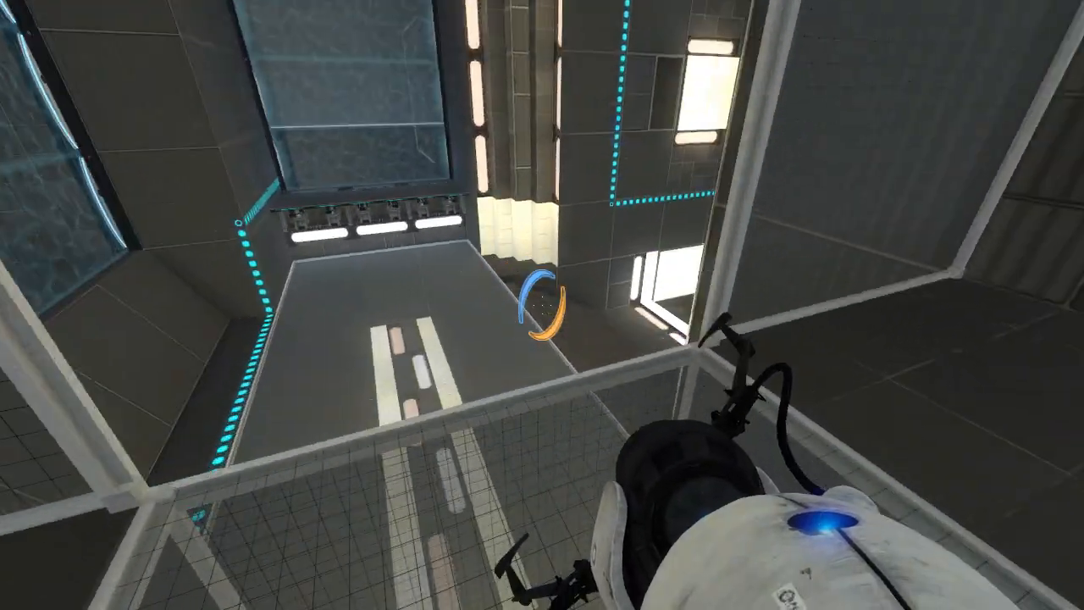
{"action": "mouse_move", "coordinate": [542, 305]}
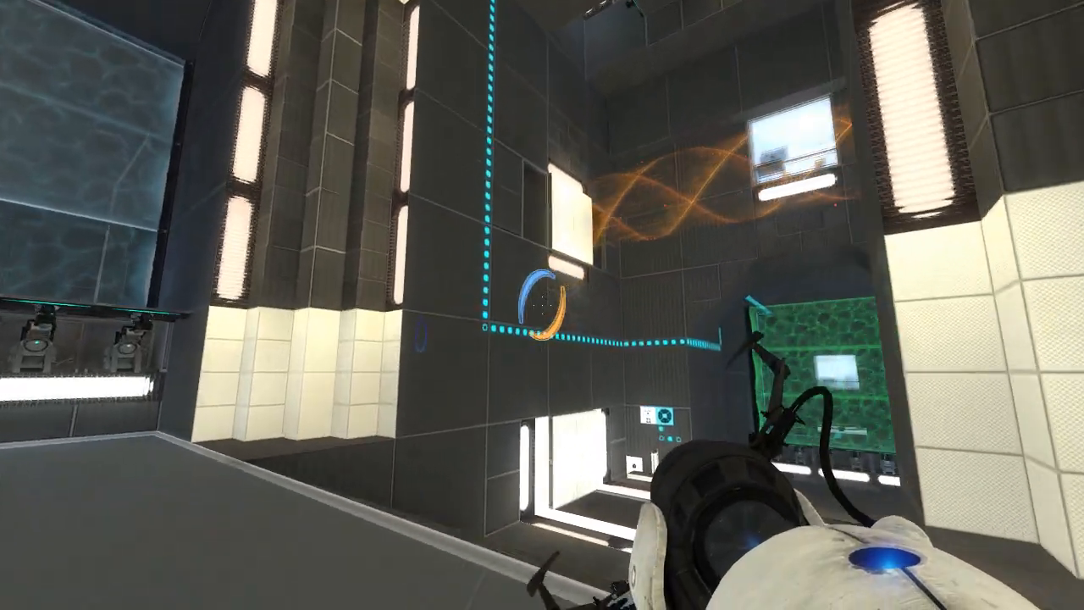
{"action": "mouse_move", "coordinate": [542, 305]}
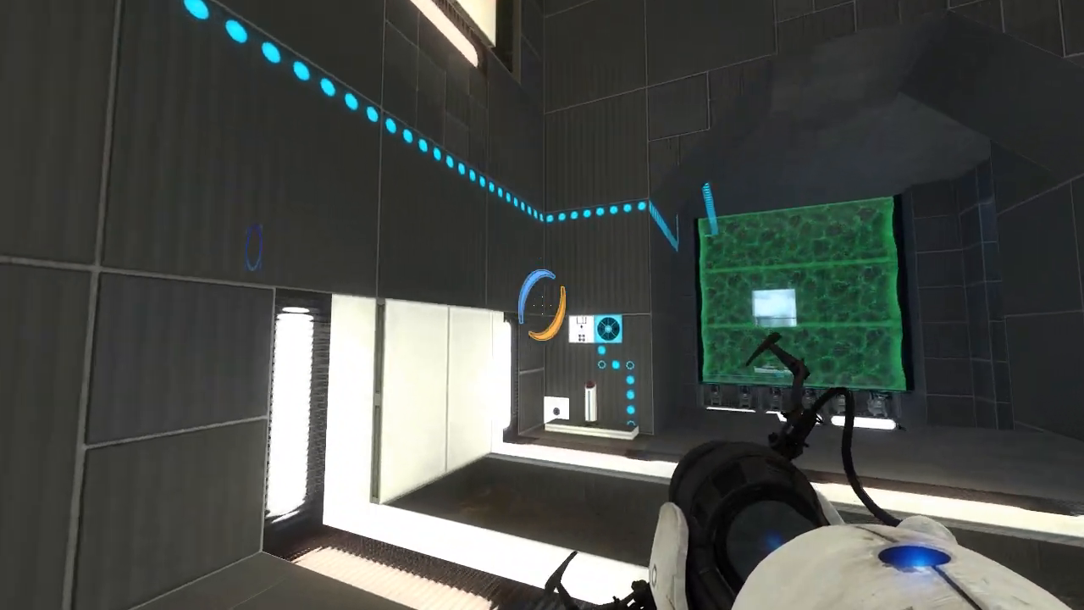
{"action": "mouse_move", "coordinate": [541, 305]}
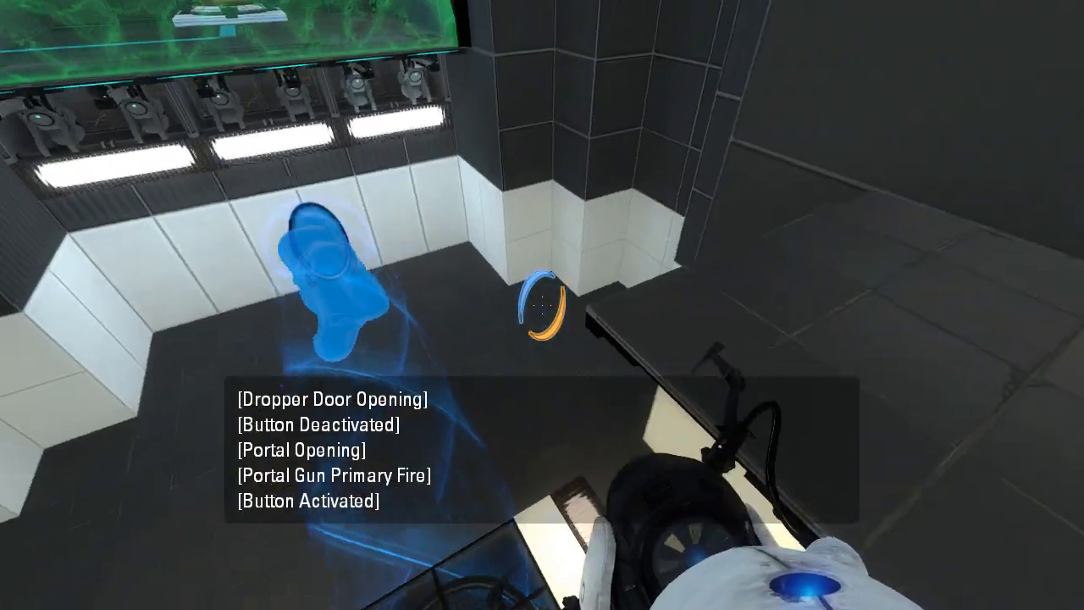
{"action": "mouse_move", "coordinate": [542, 305]}
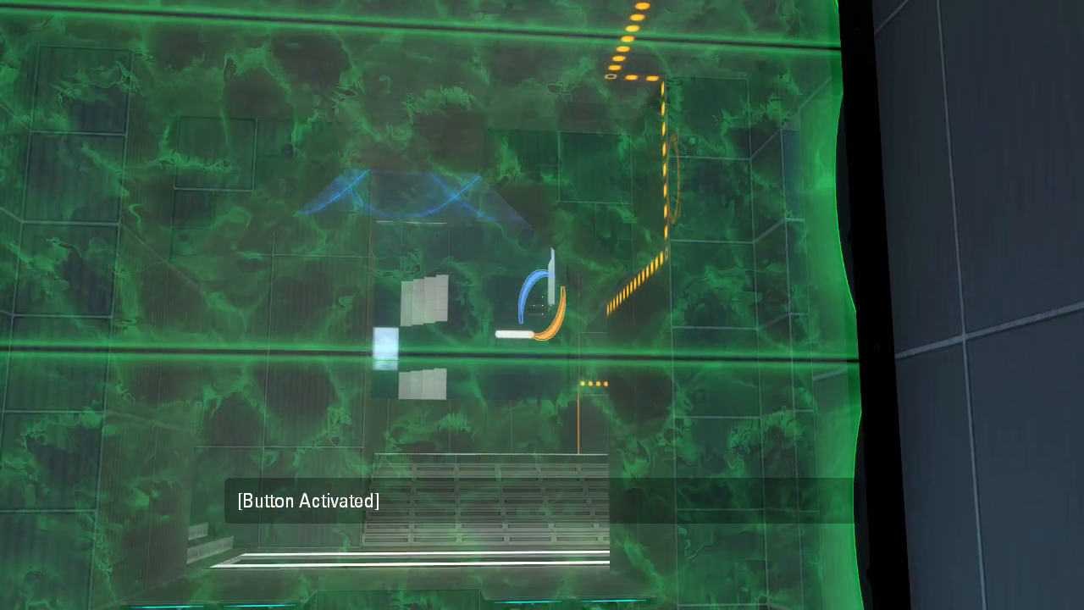
Place a new orange portal after passing through the green fizzler
{"action": "right_click", "coordinate": [542, 305]}
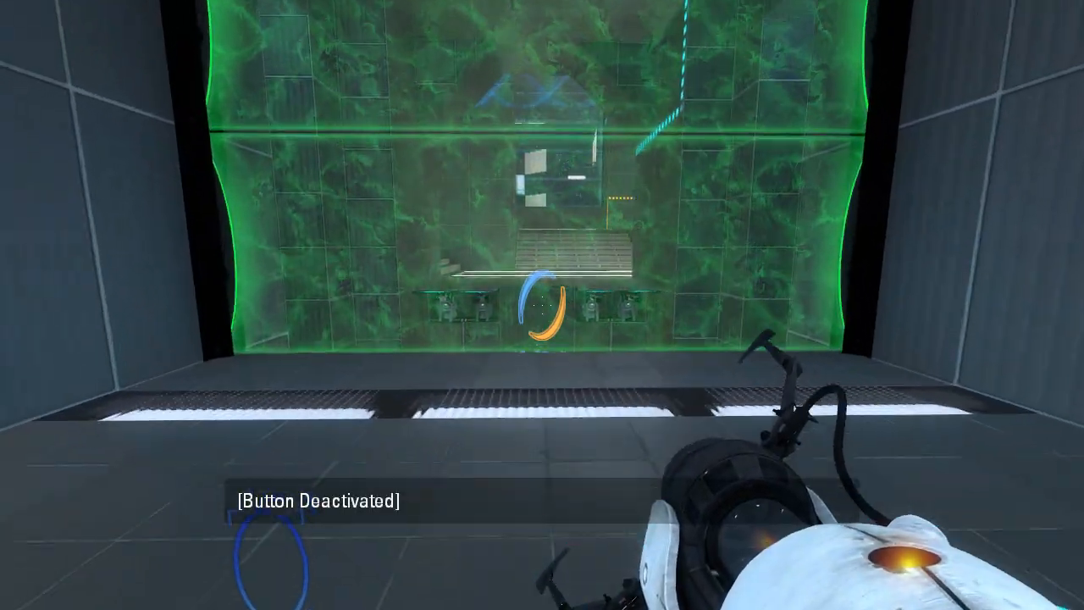
{"action": "mouse_move", "coordinate": [542, 305]}
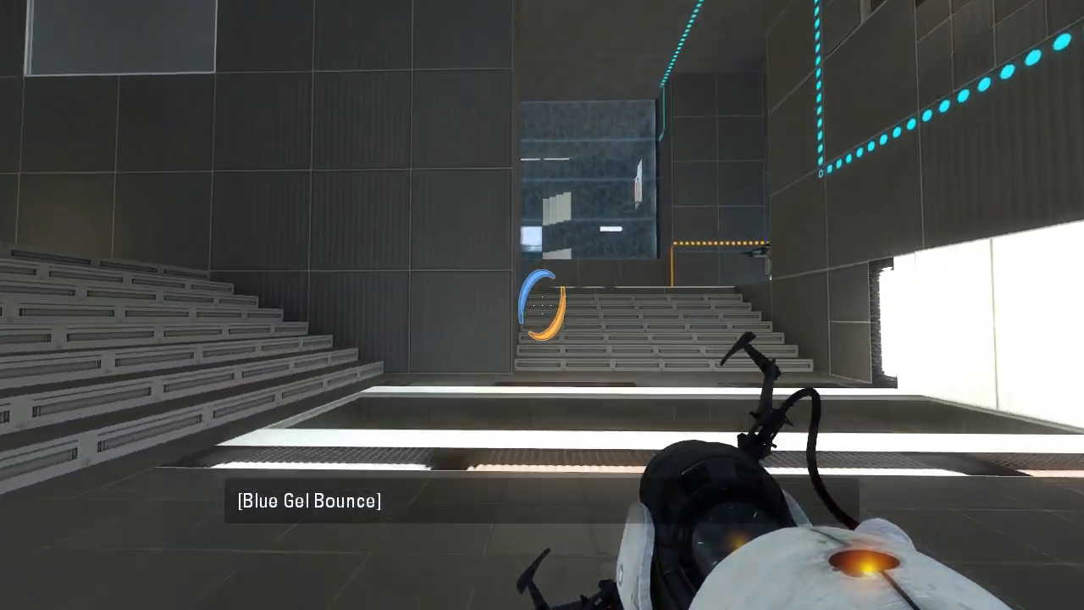
Place a blue portal ahead before carrying the cube into the funnel
{"action": "left_click", "coordinate": [542, 305]}
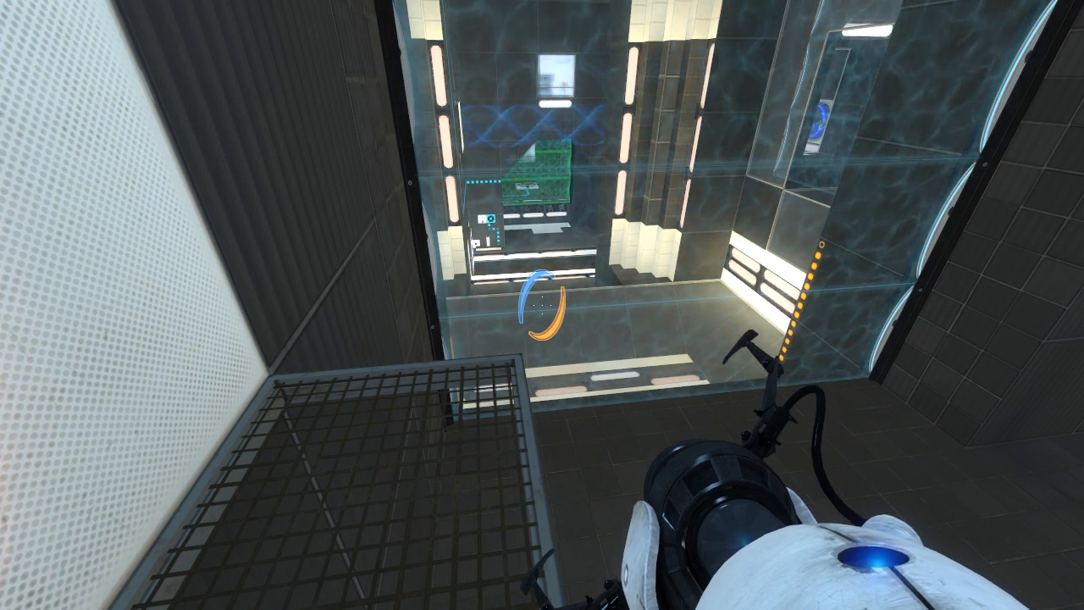
{"action": "mouse_move", "coordinate": [542, 305]}
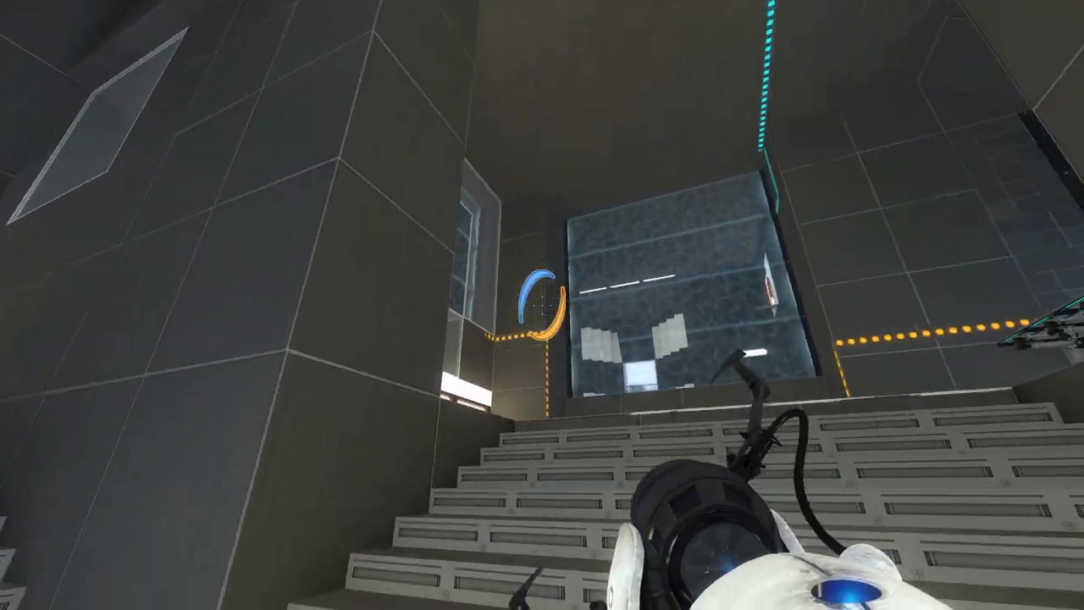
{"action": "mouse_move", "coordinate": [542, 305]}
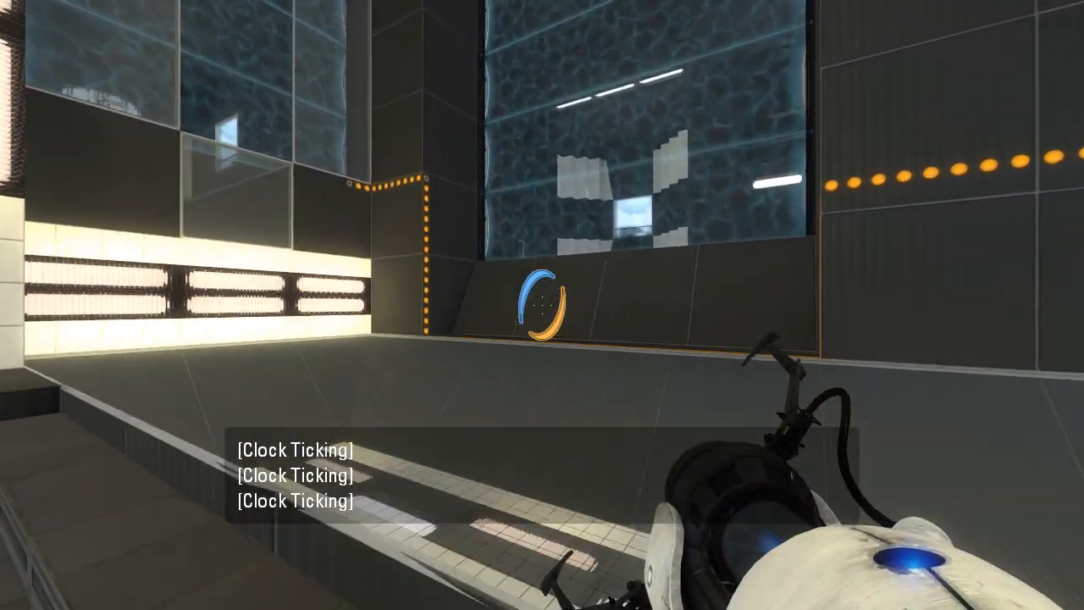
{"action": "mouse_move", "coordinate": [542, 305]}
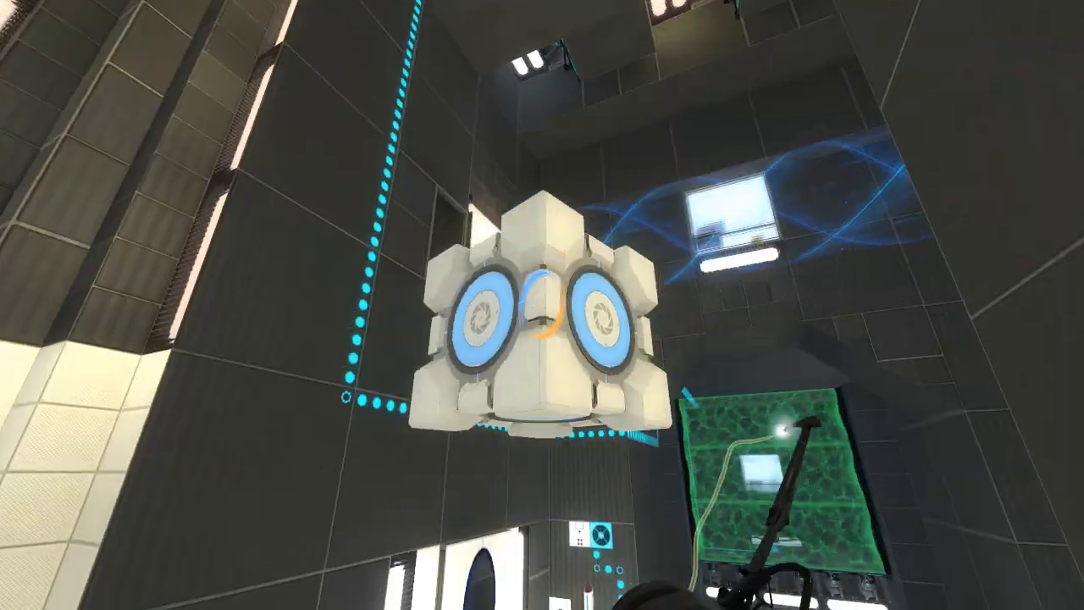
{"action": "mouse_move", "coordinate": [542, 305]}
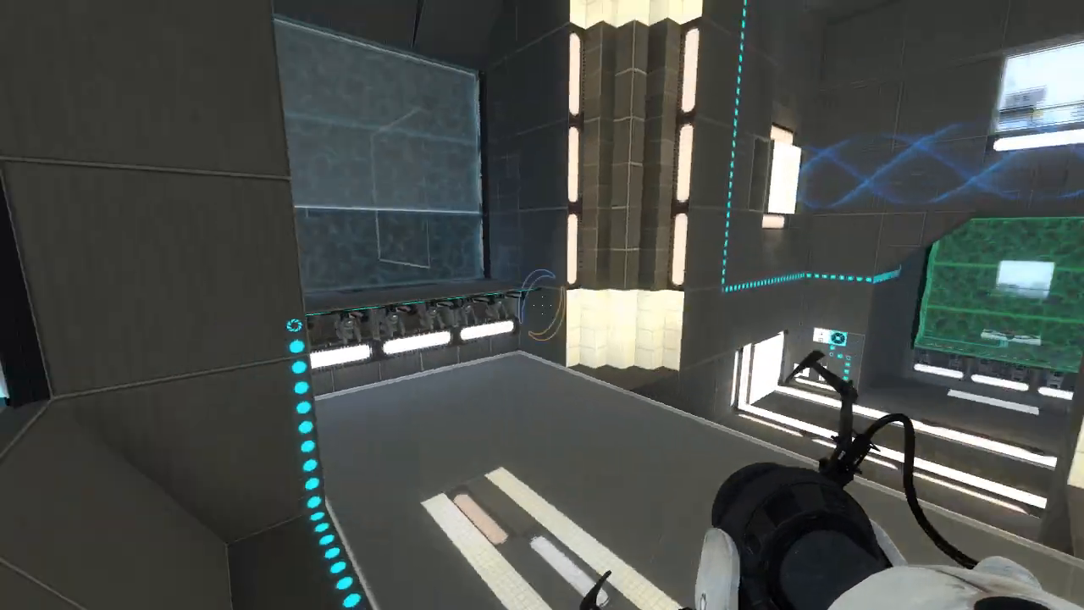
{"action": "mouse_move", "coordinate": [542, 304]}
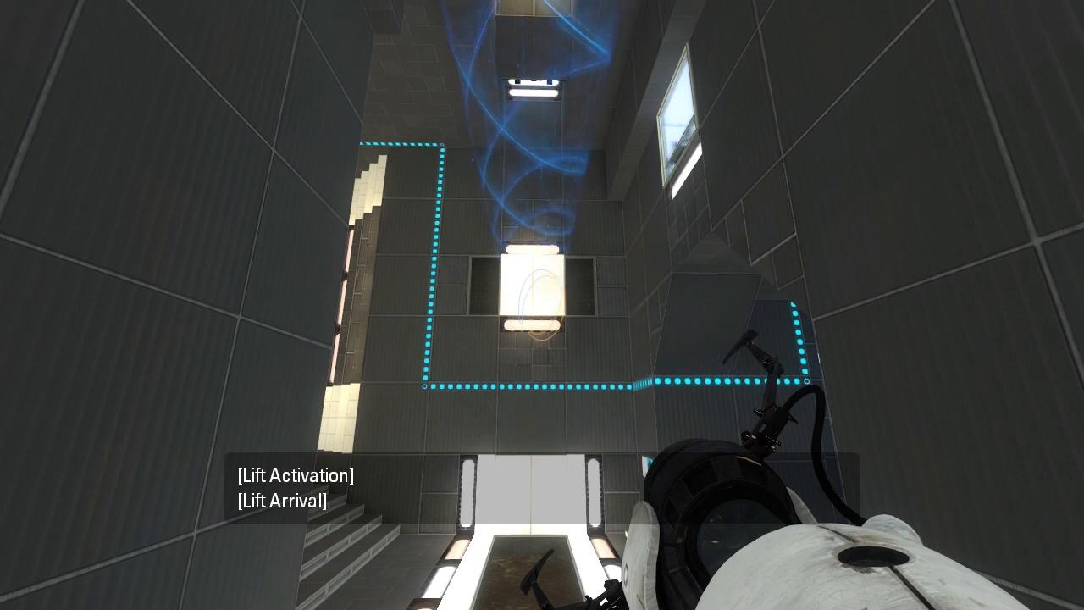
{"action": "mouse_move", "coordinate": [542, 304]}
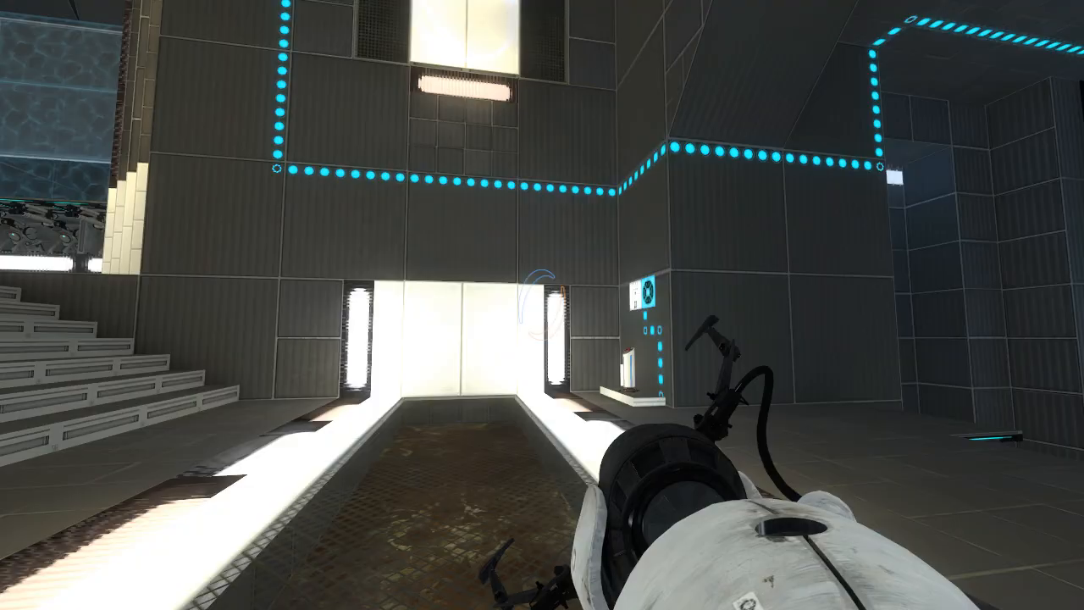
{"action": "mouse_move", "coordinate": [542, 254]}
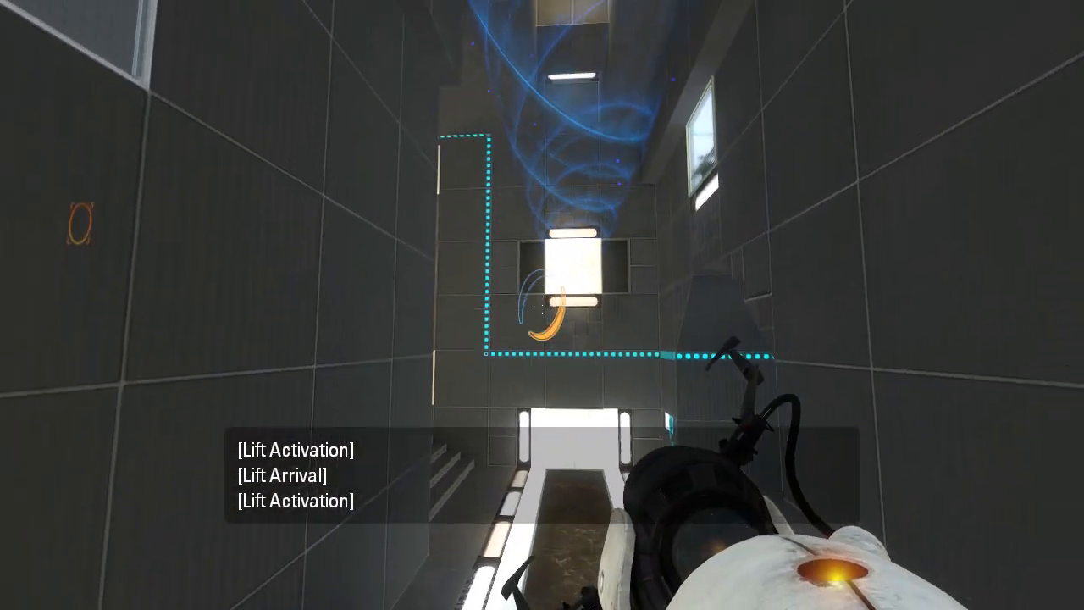
Fire a blue portal on the wall by the funnel shaft
{"action": "left_click", "coordinate": [541, 305]}
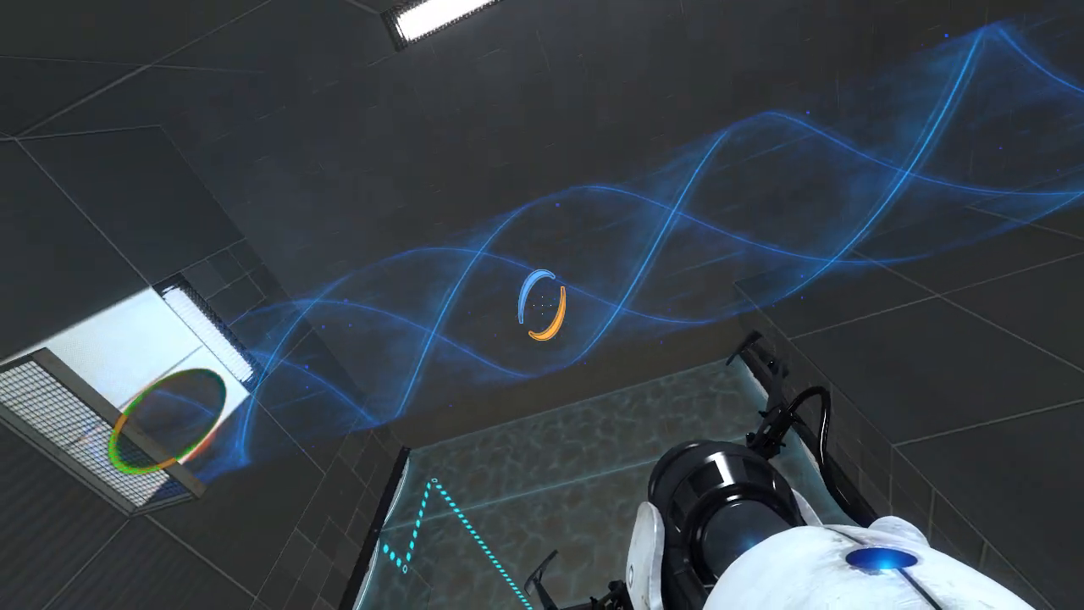
{"action": "mouse_move", "coordinate": [542, 305]}
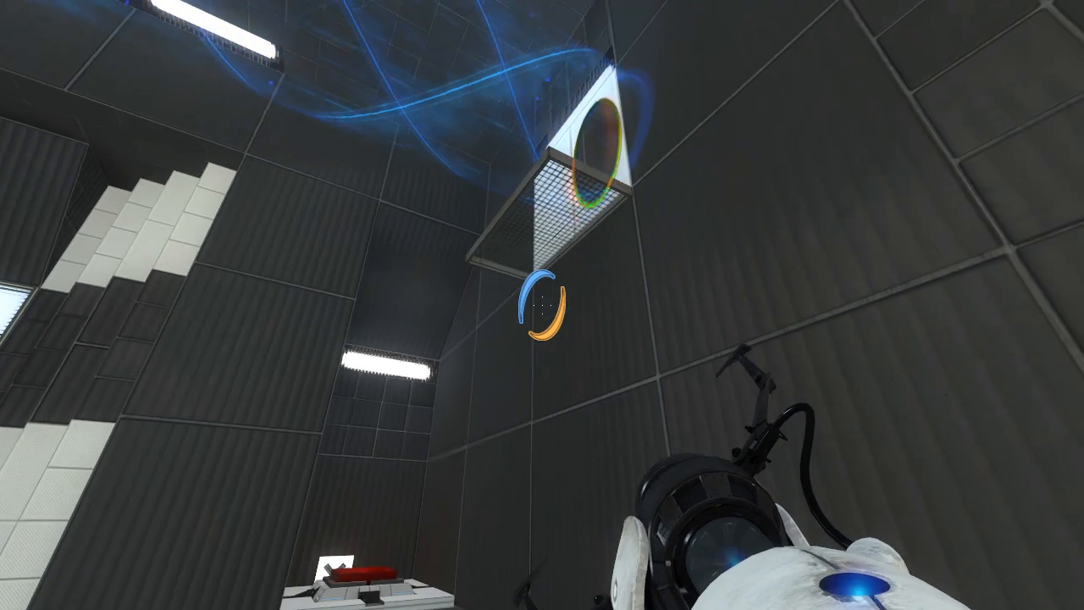
{"action": "mouse_move", "coordinate": [542, 304]}
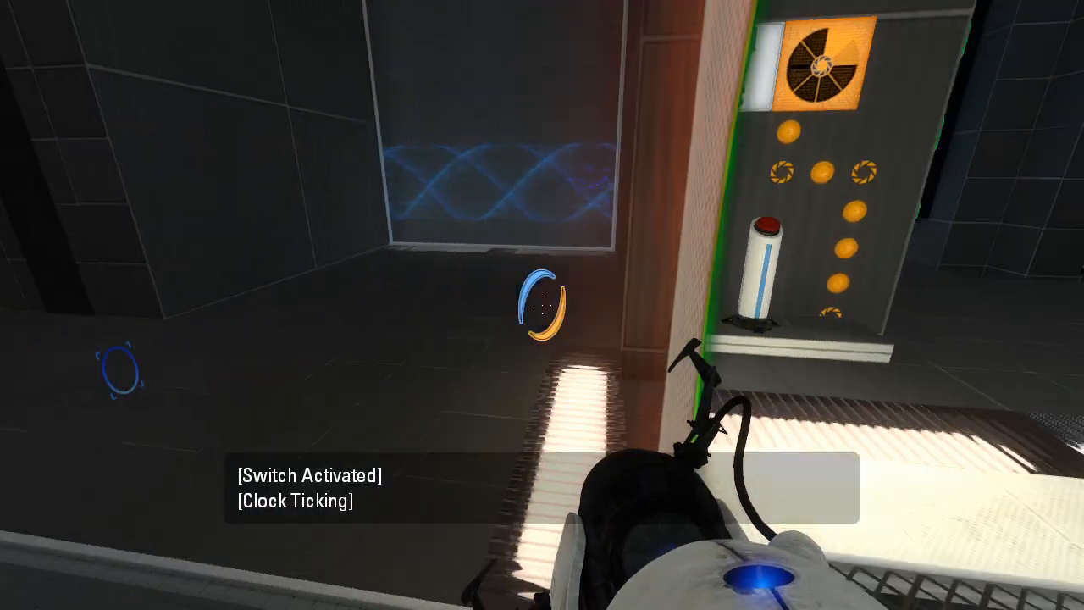
{"action": "mouse_move", "coordinate": [541, 305]}
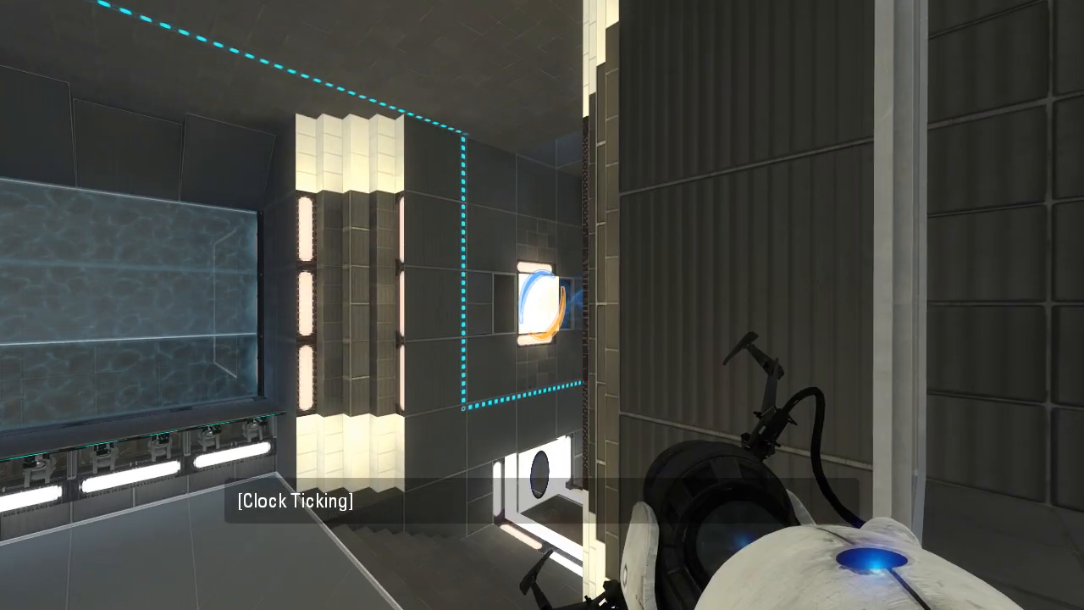
Fire a blue portal while racing into the funnel during the countdown
{"action": "left_click", "coordinate": [542, 304]}
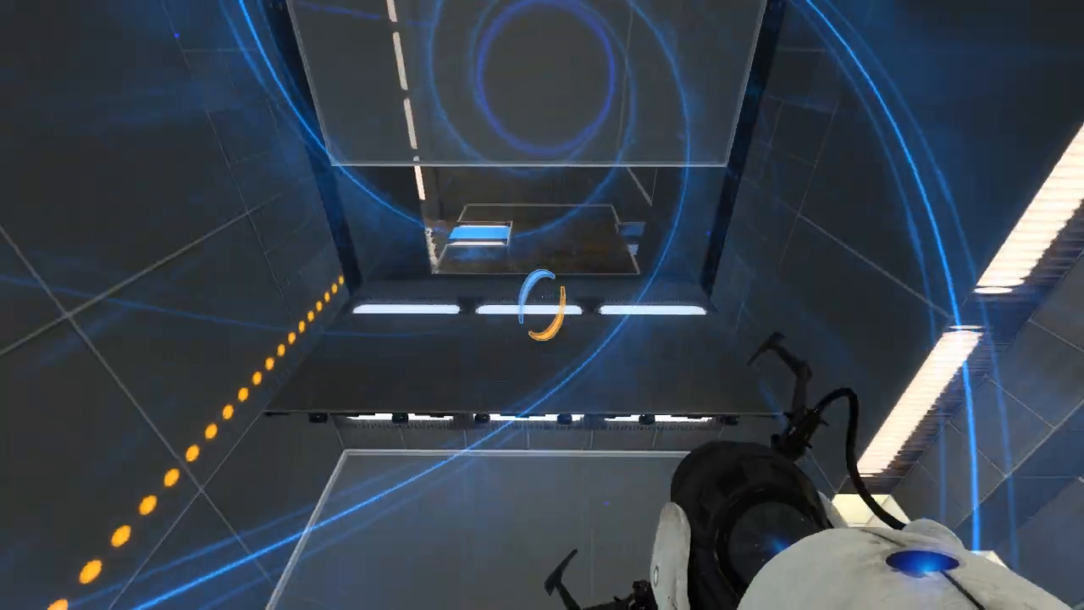
{"action": "mouse_move", "coordinate": [541, 305]}
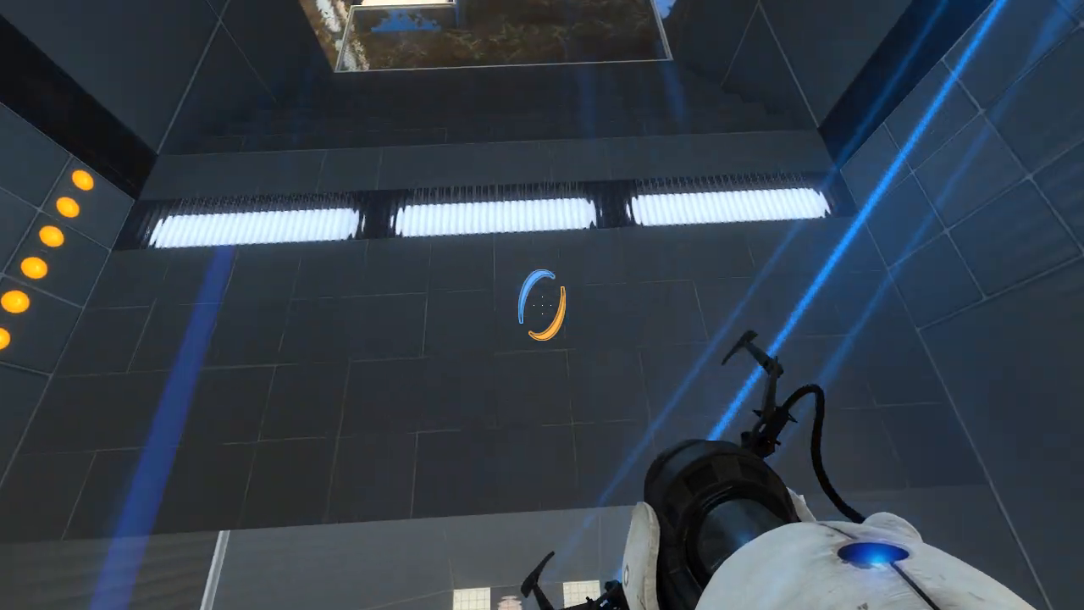
{"action": "mouse_move", "coordinate": [542, 305]}
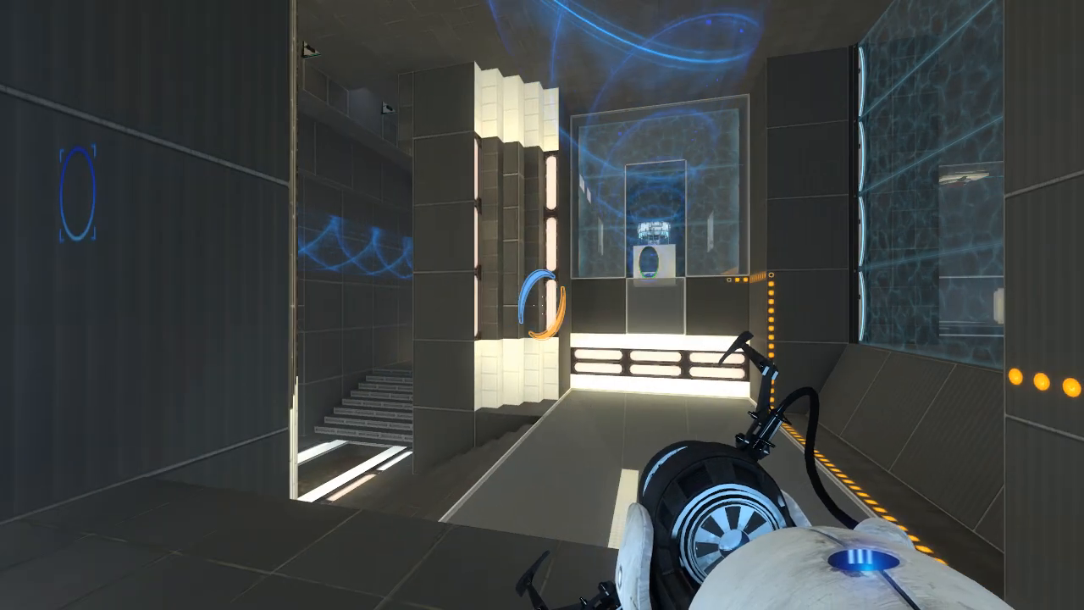
{"action": "mouse_move", "coordinate": [542, 305]}
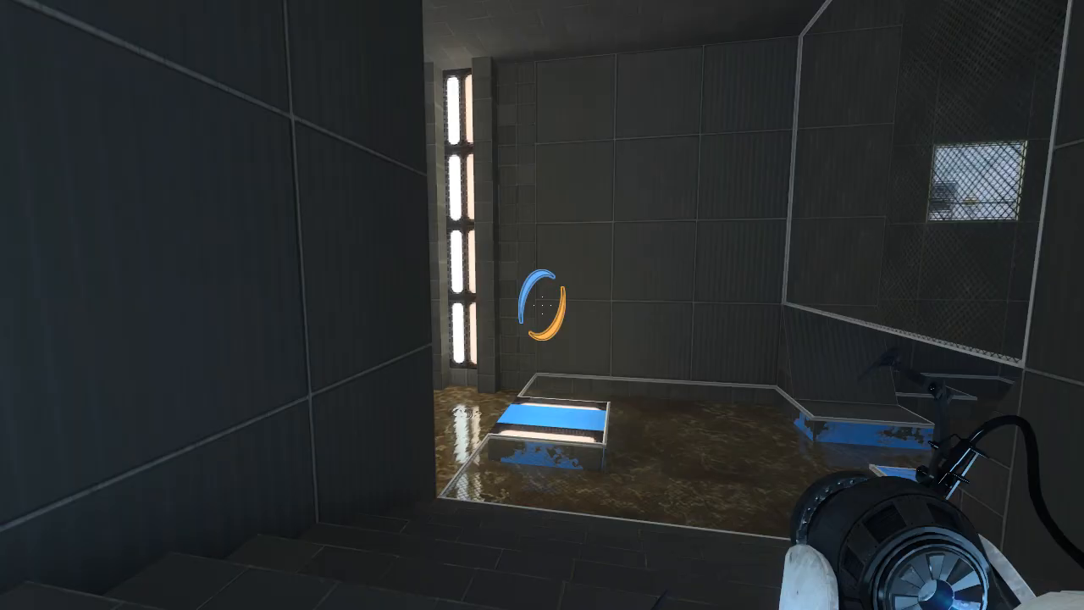
{"action": "mouse_move", "coordinate": [542, 305]}
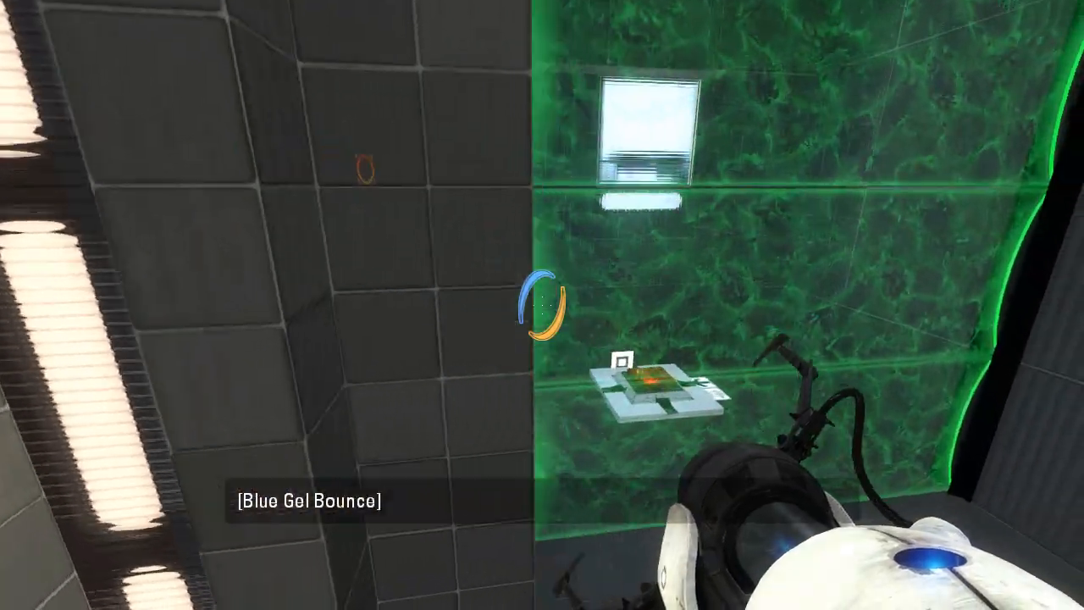
{"action": "mouse_move", "coordinate": [542, 305]}
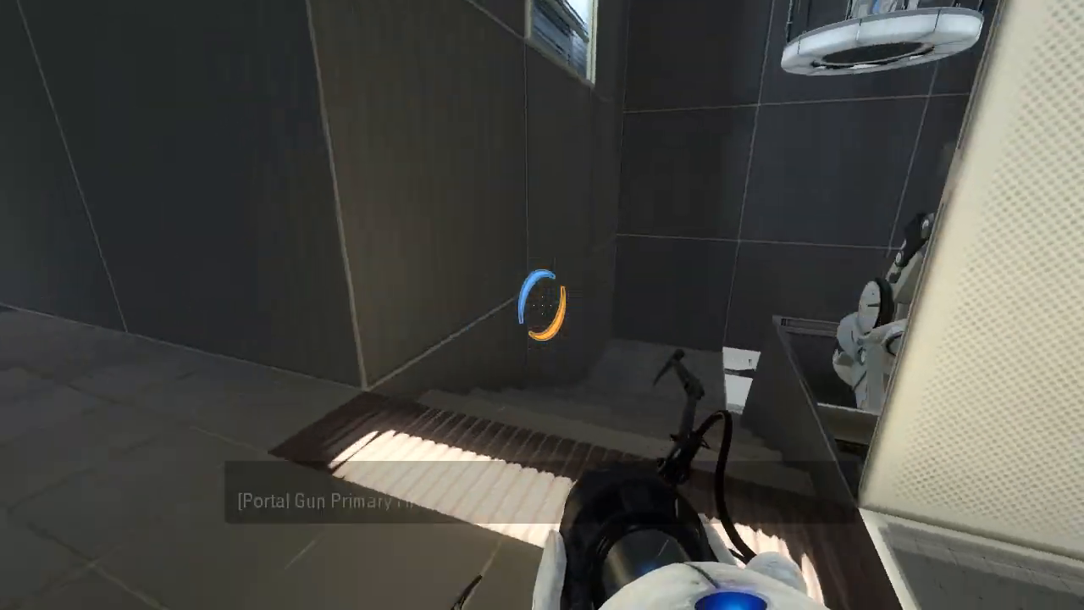
{"action": "mouse_move", "coordinate": [541, 305]}
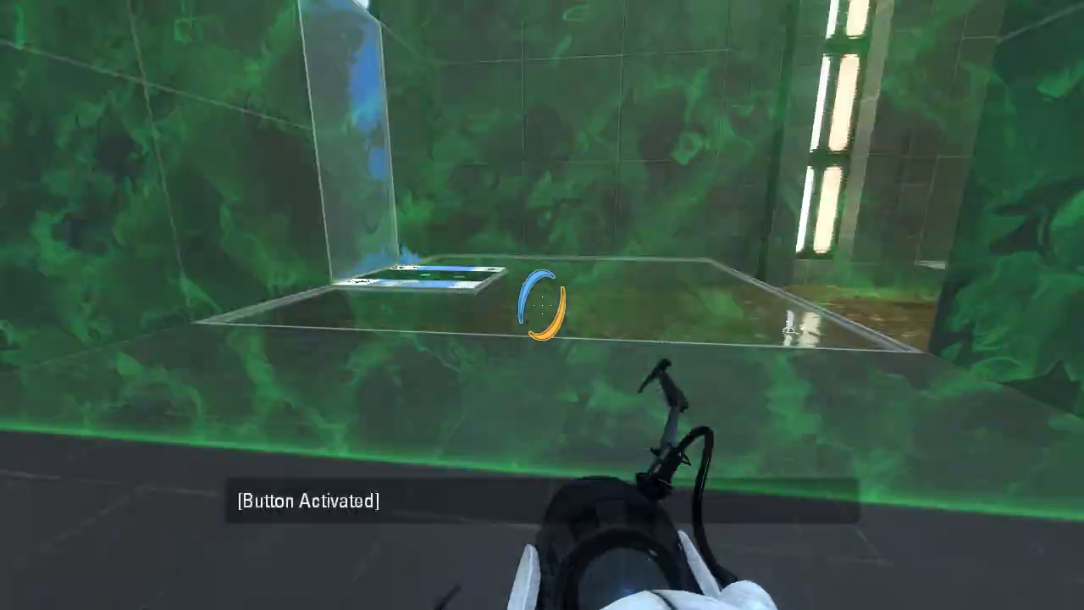
{"action": "mouse_move", "coordinate": [542, 305]}
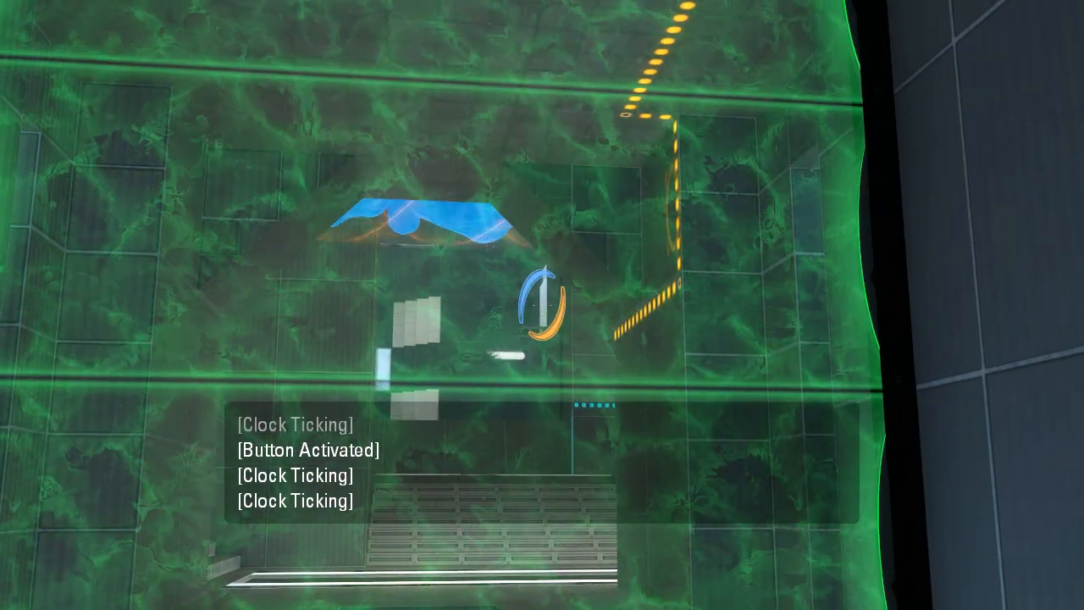
Fire a blue portal by the glass chamber while the timer runs
{"action": "left_click", "coordinate": [542, 305]}
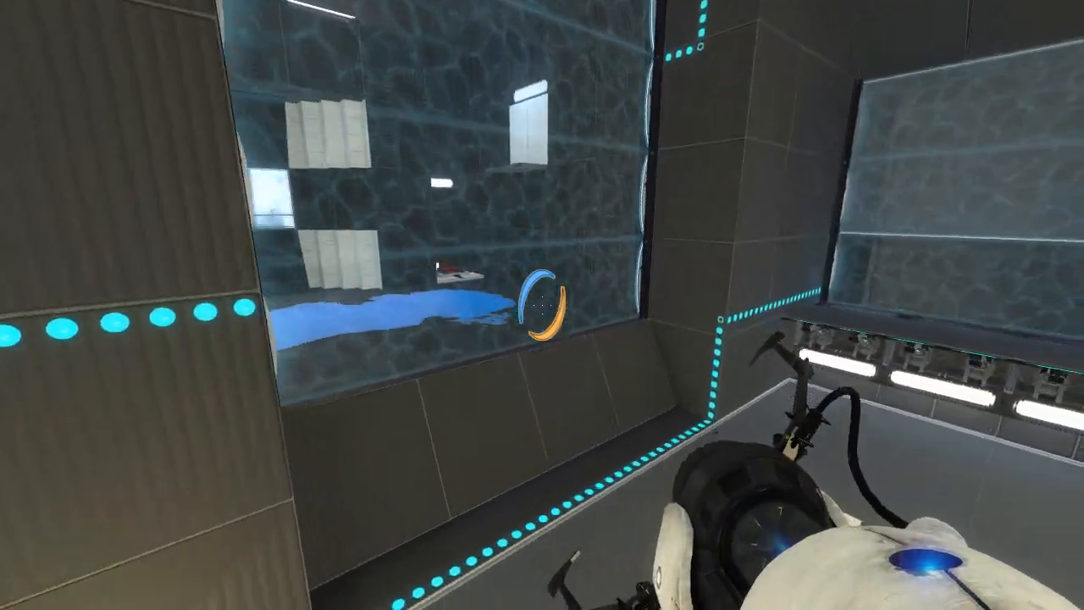
{"action": "mouse_move", "coordinate": [542, 305]}
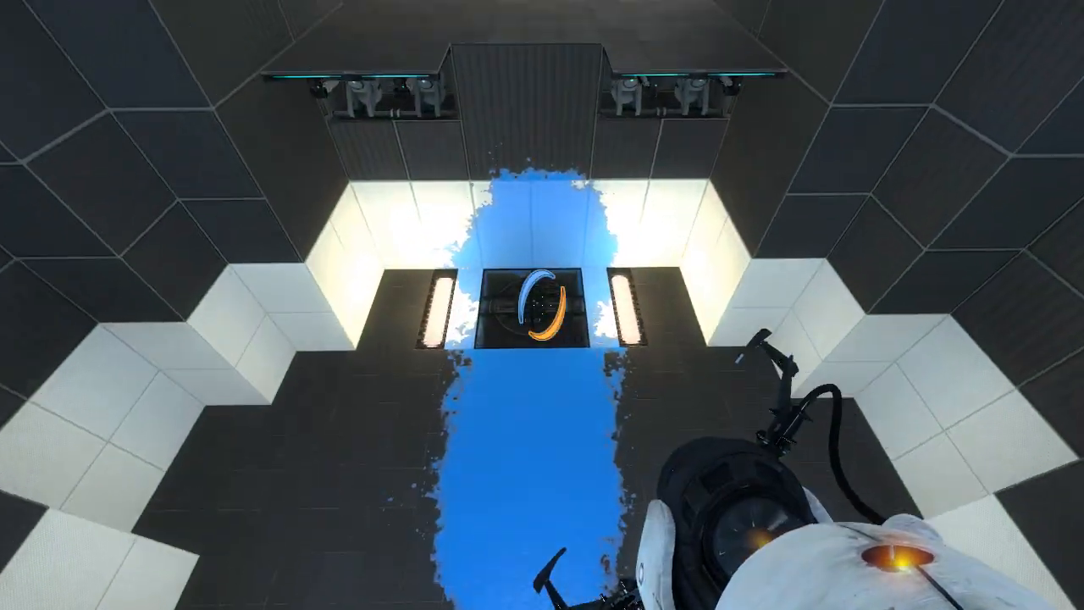
{"action": "mouse_move", "coordinate": [541, 305]}
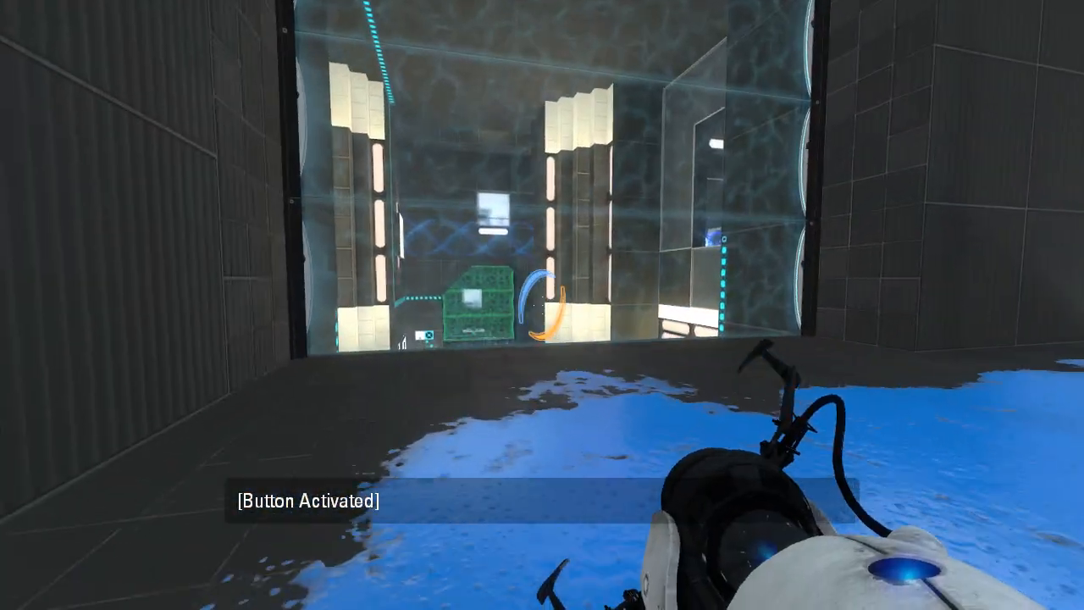
{"action": "mouse_move", "coordinate": [542, 305]}
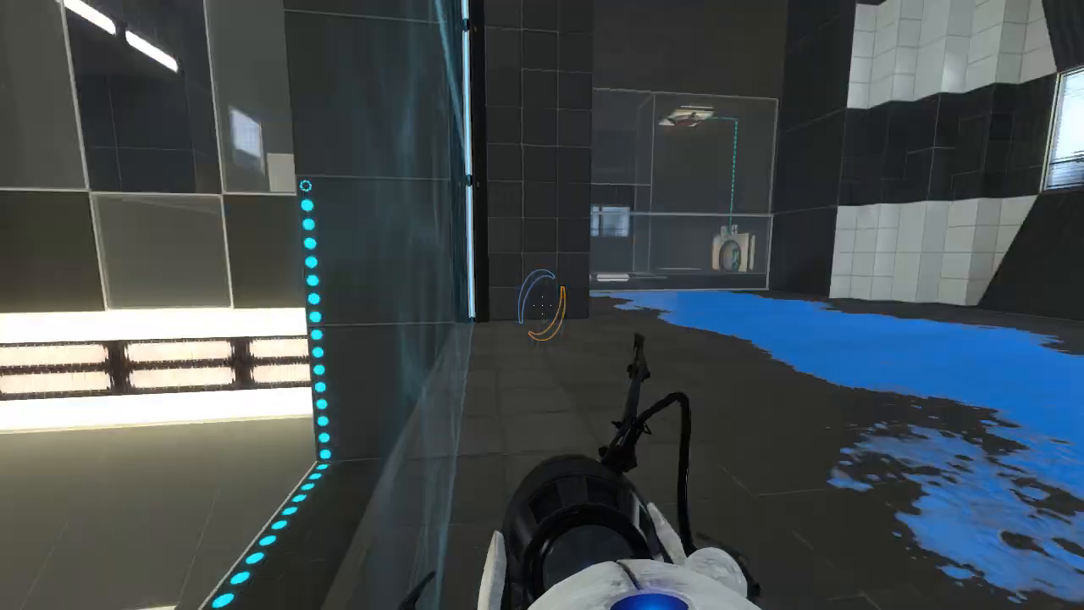
{"action": "mouse_move", "coordinate": [542, 305]}
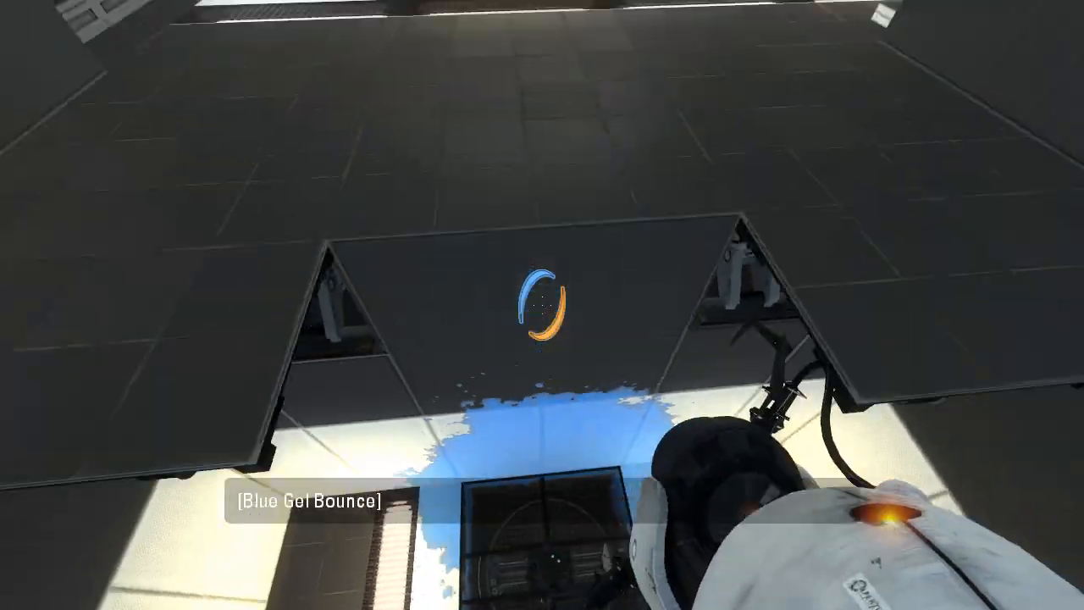
{"action": "mouse_move", "coordinate": [541, 305]}
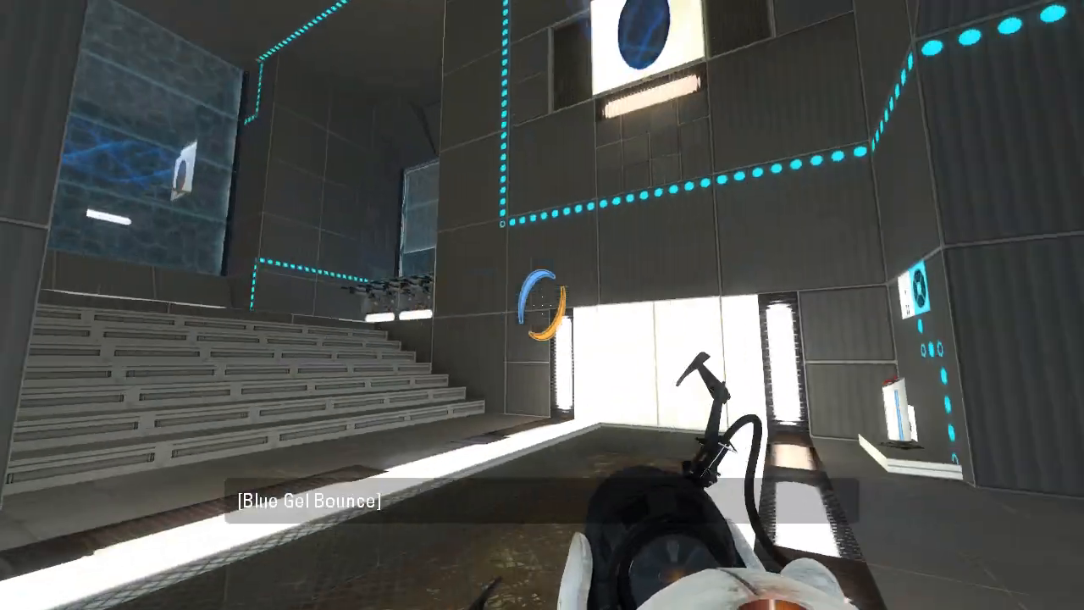
{"action": "mouse_move", "coordinate": [542, 304]}
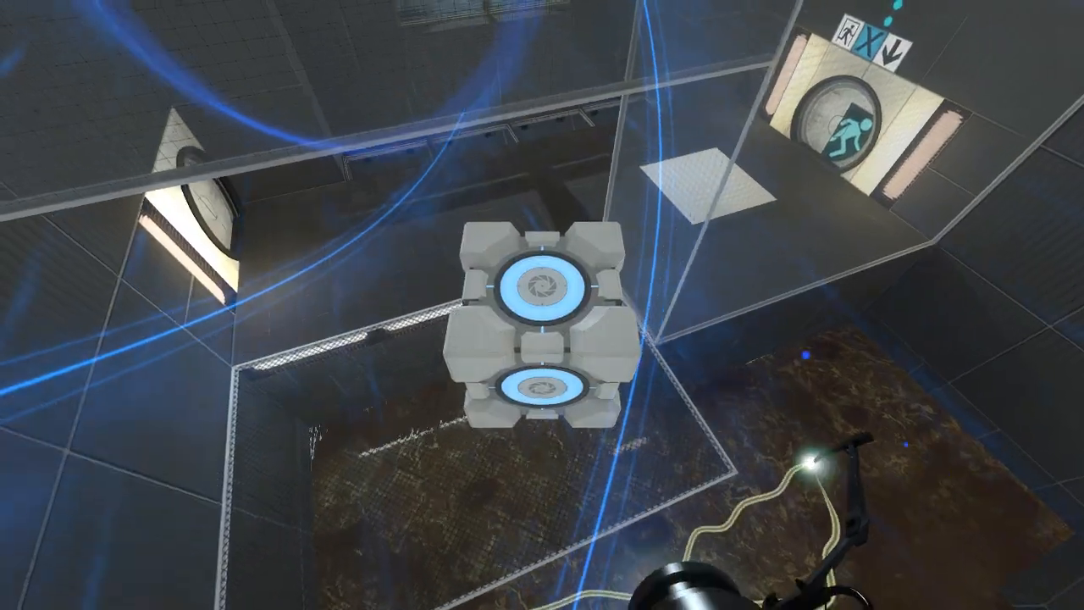
{"action": "mouse_move", "coordinate": [542, 305]}
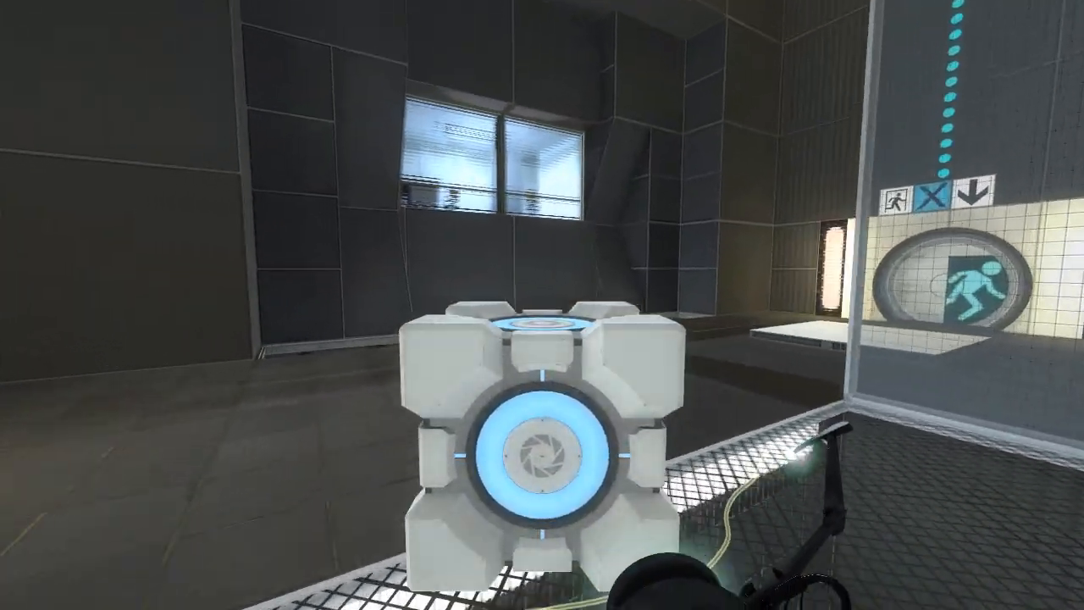